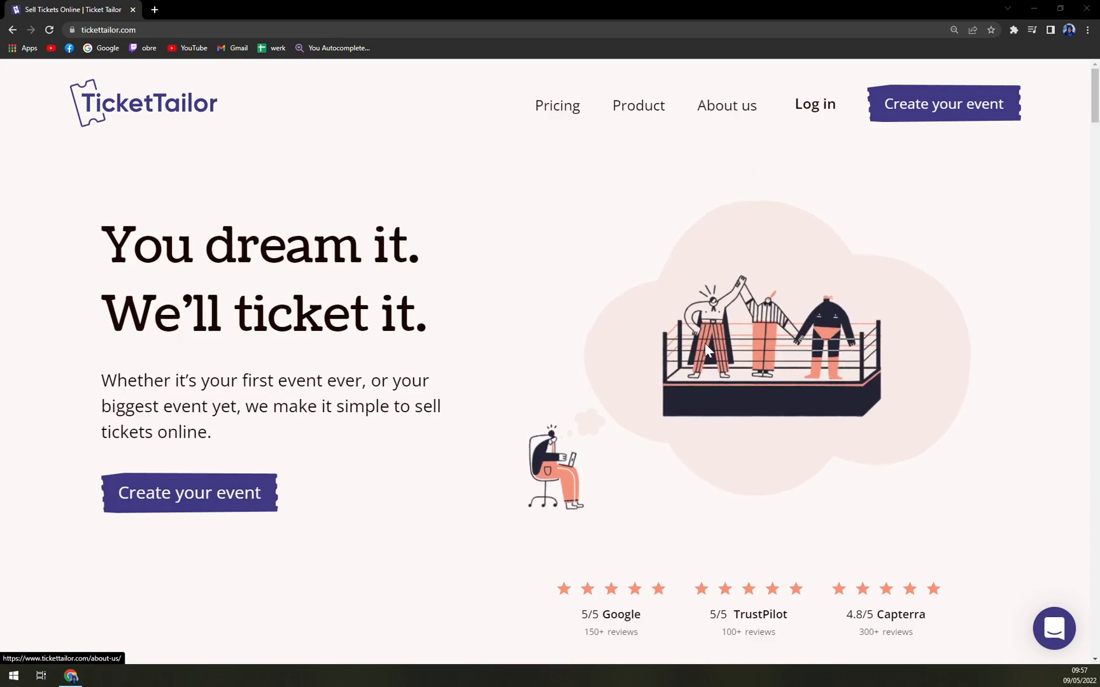
- Scroll down and back up through the current Ticket Tailor page
{"action": "scroll", "scroll_direction": "down", "scroll_amount": 3}
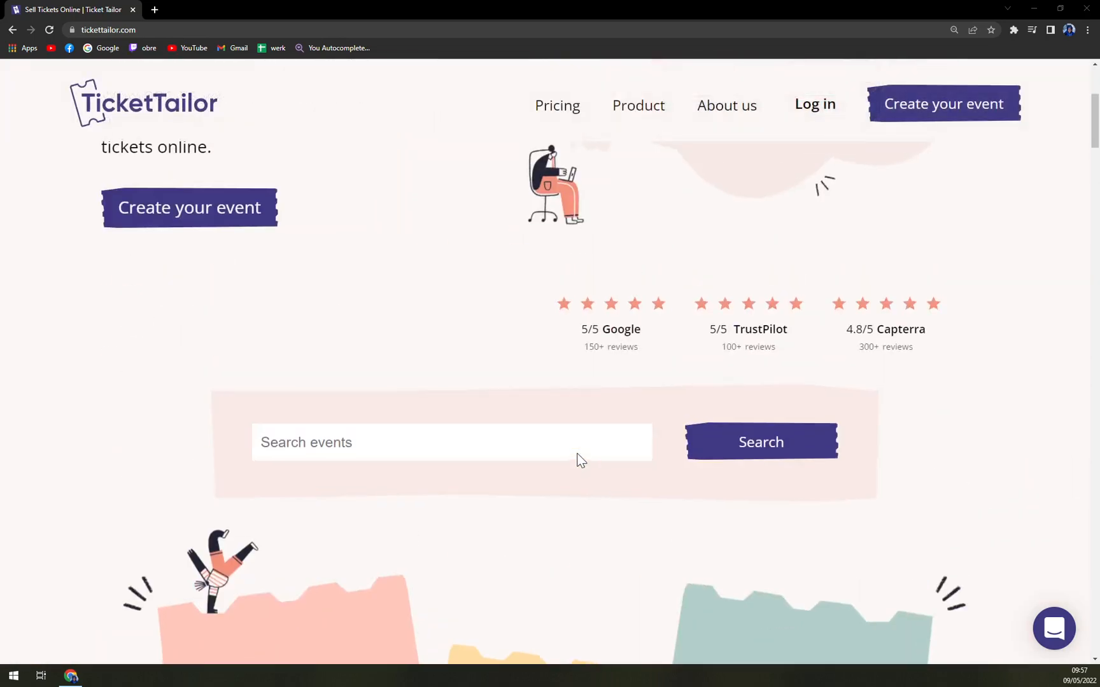
{"action": "scroll", "scroll_direction": "up", "scroll_amount": 3}
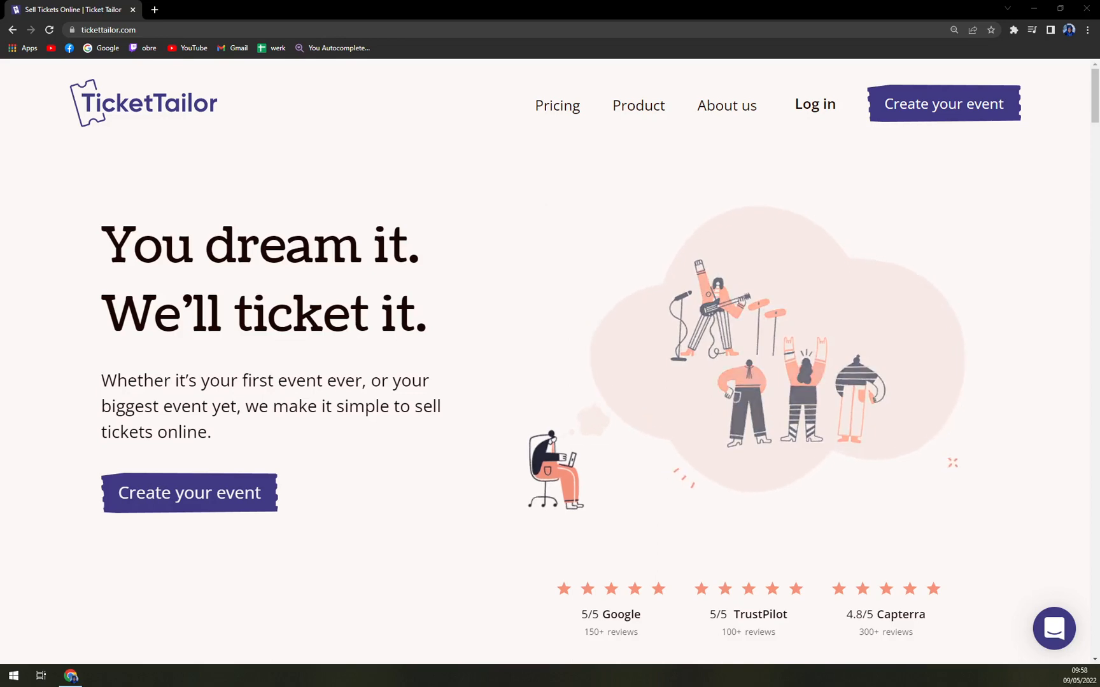
{"action": "scroll", "scroll_direction": "down", "scroll_amount": 3}
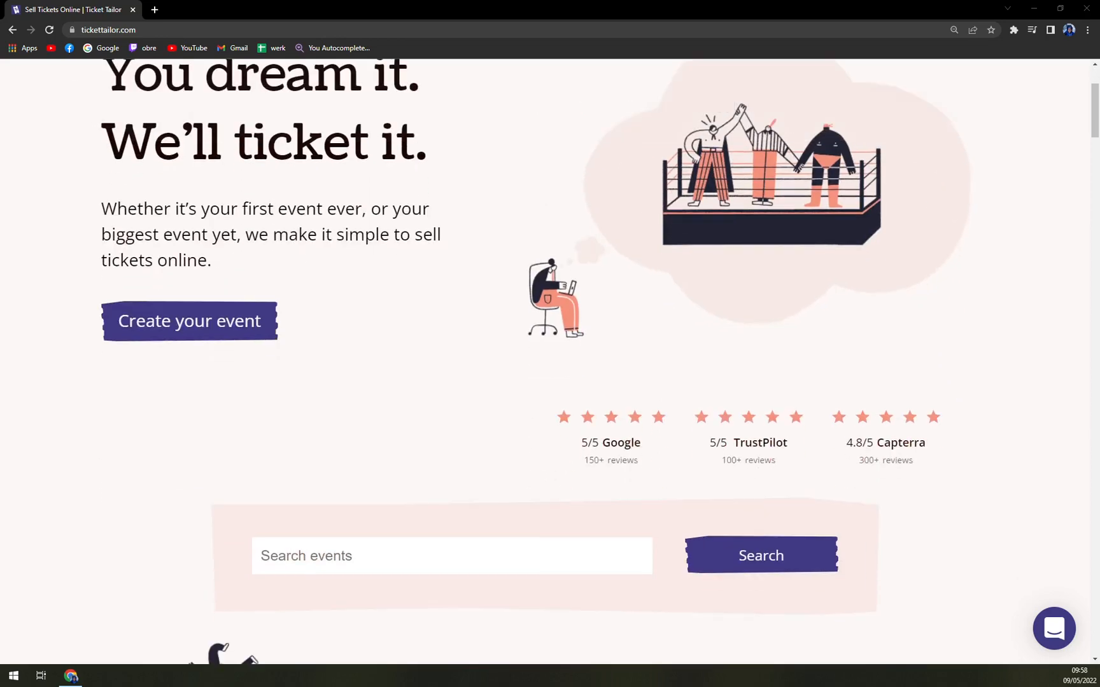
{"action": "scroll", "scroll_direction": "up", "scroll_amount": 3}
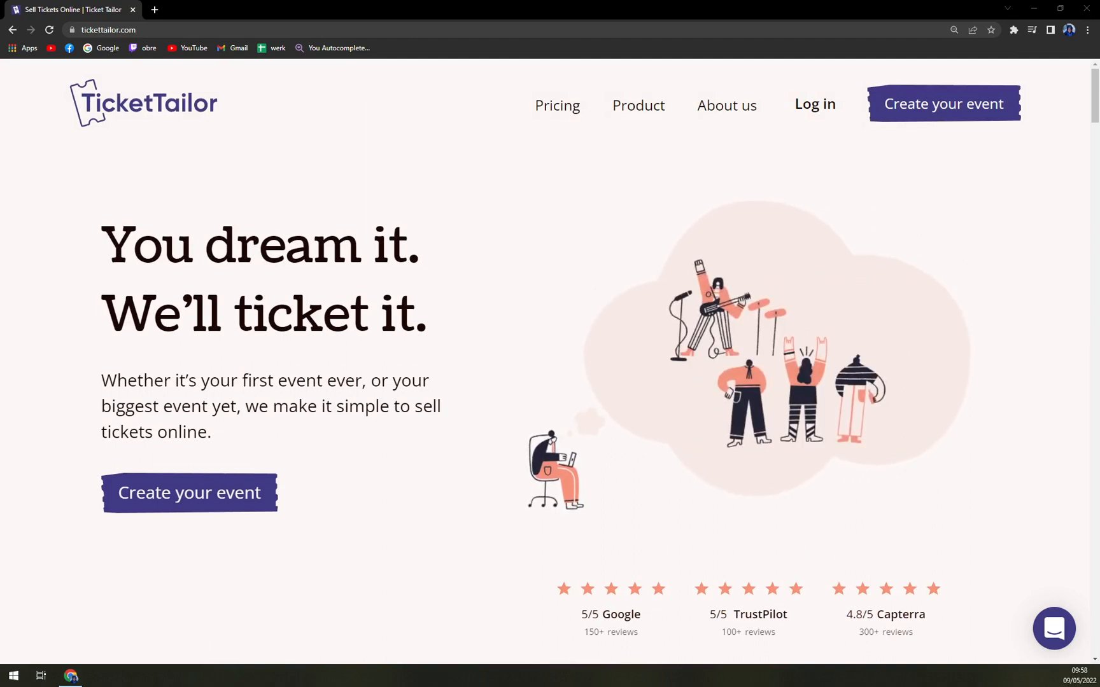
{"action": "scroll", "scroll_direction": "down", "scroll_amount": 3}
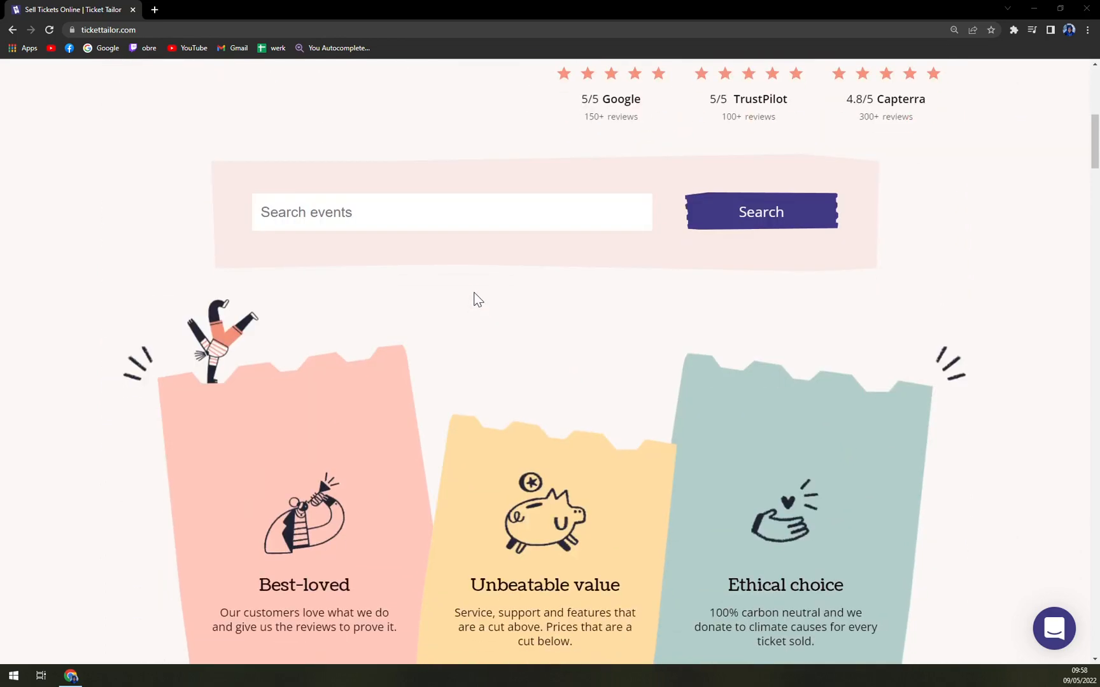
{"action": "scroll", "scroll_direction": "down", "scroll_amount": 3}
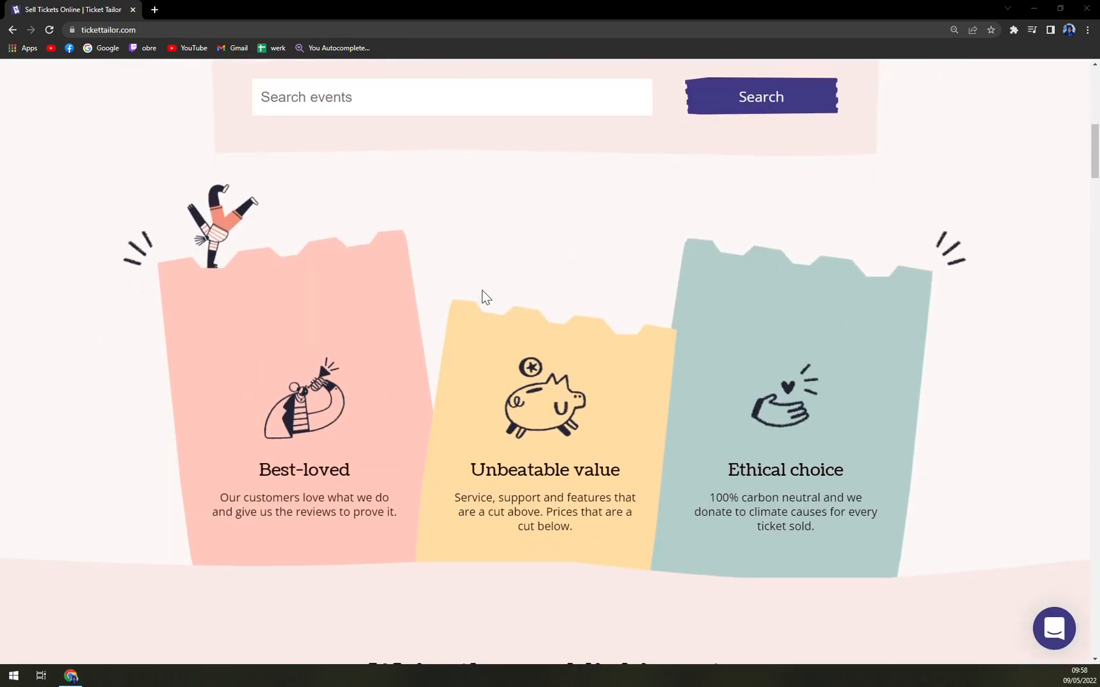
{"action": "scroll", "scroll_direction": "down", "scroll_amount": 3}
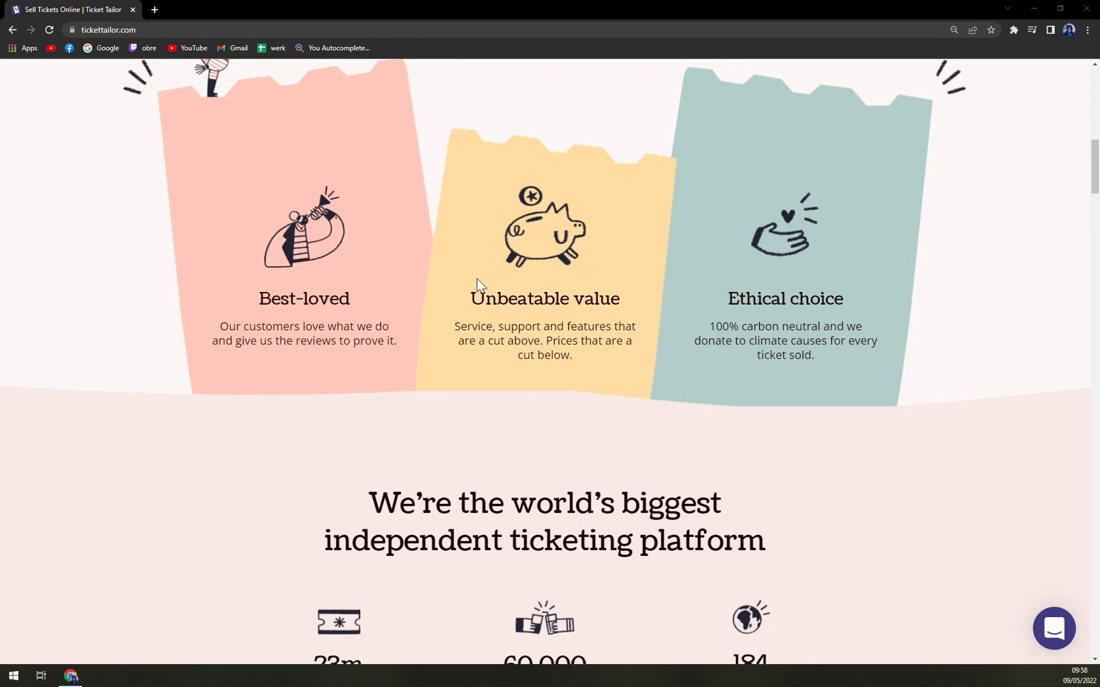
{"action": "mouse_move", "coordinate": [508, 279]}
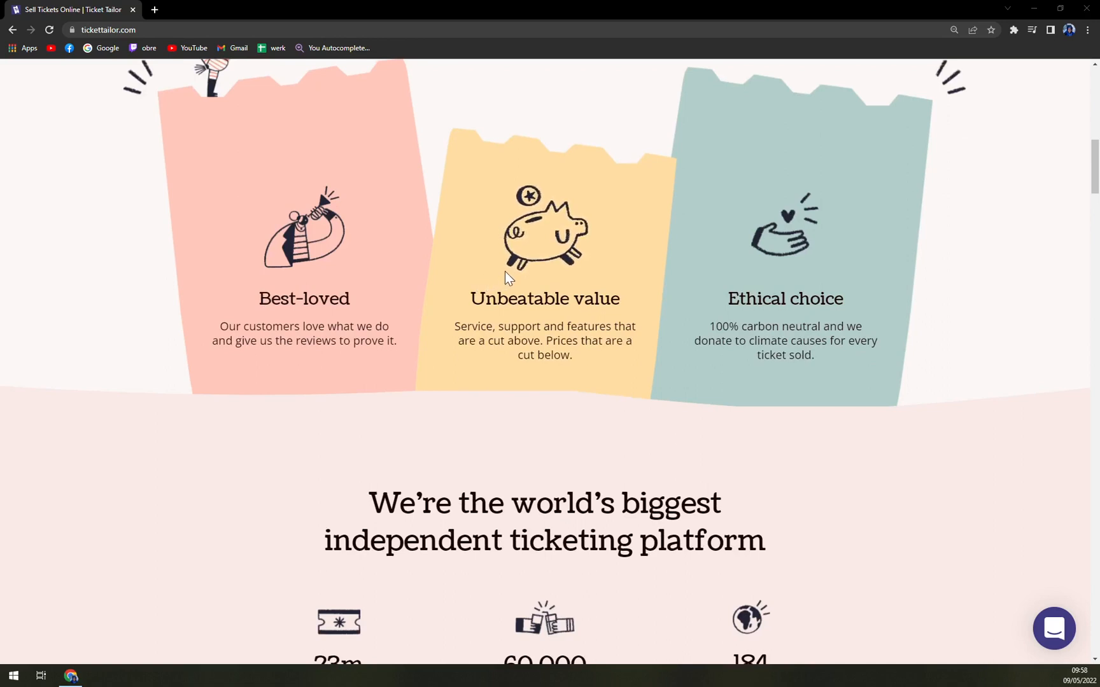
{"action": "scroll", "scroll_direction": "up", "scroll_amount": 3}
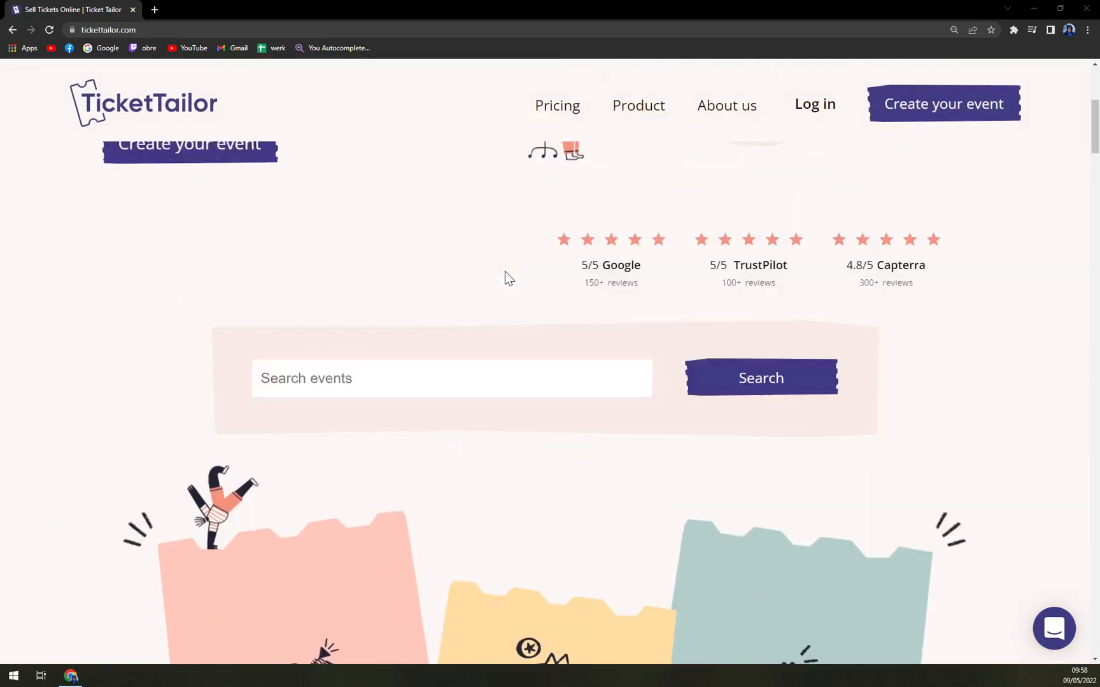
{"action": "scroll", "scroll_direction": "up", "scroll_amount": 3}
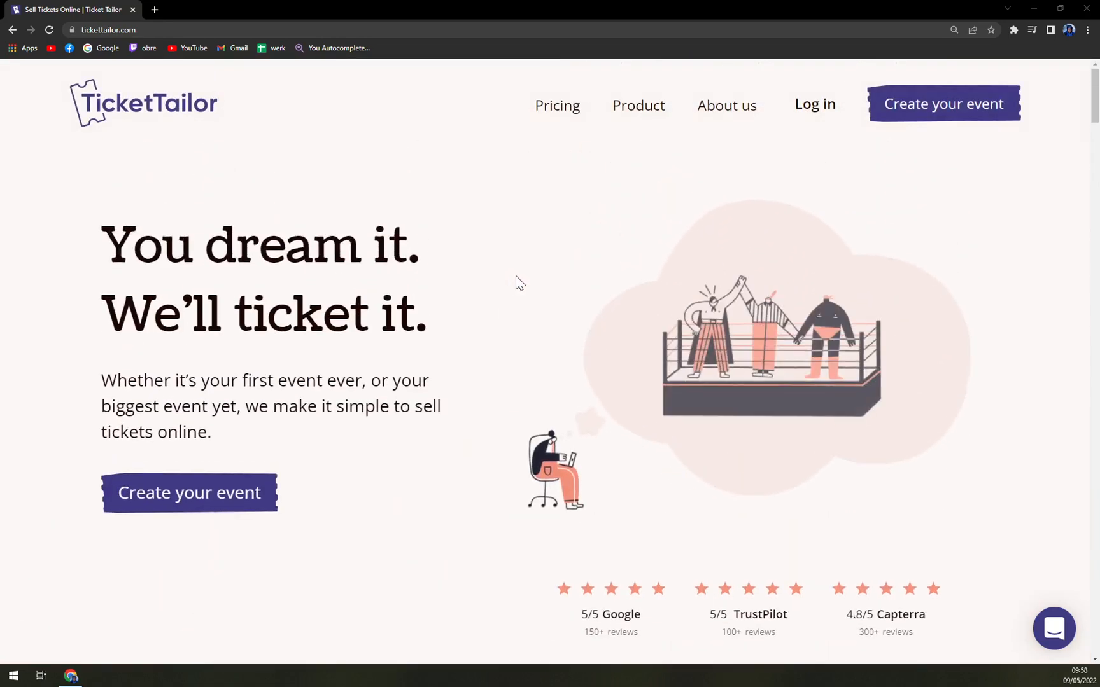
{"action": "mouse_move", "coordinate": [40, 417]}
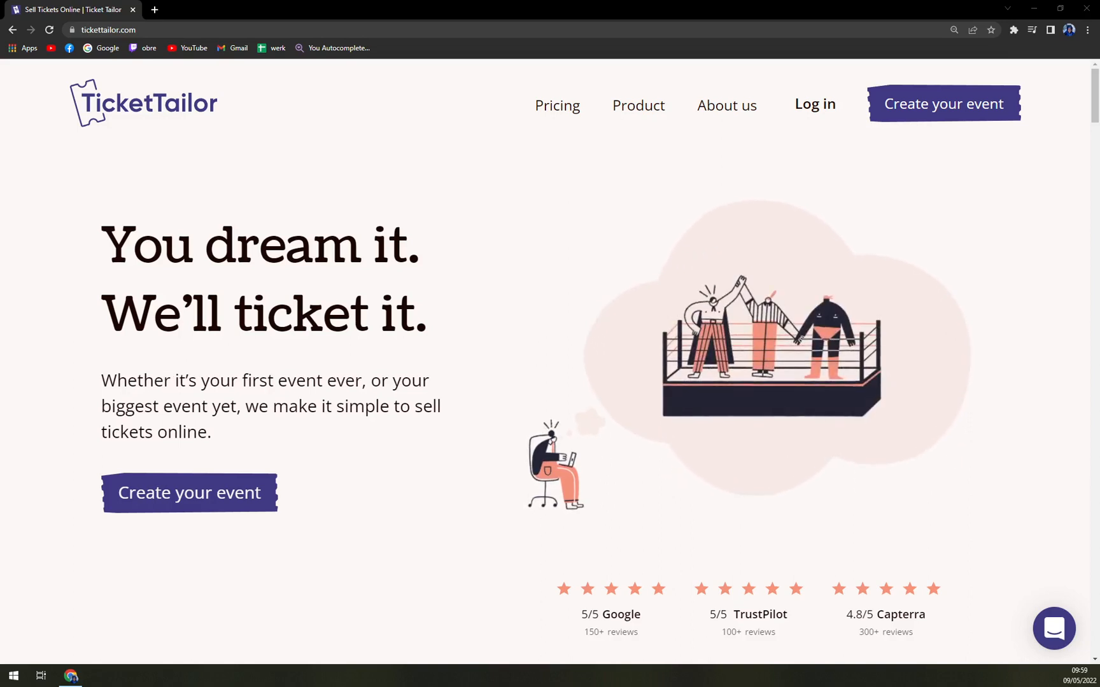
{"action": "mouse_move", "coordinate": [300, 363]}
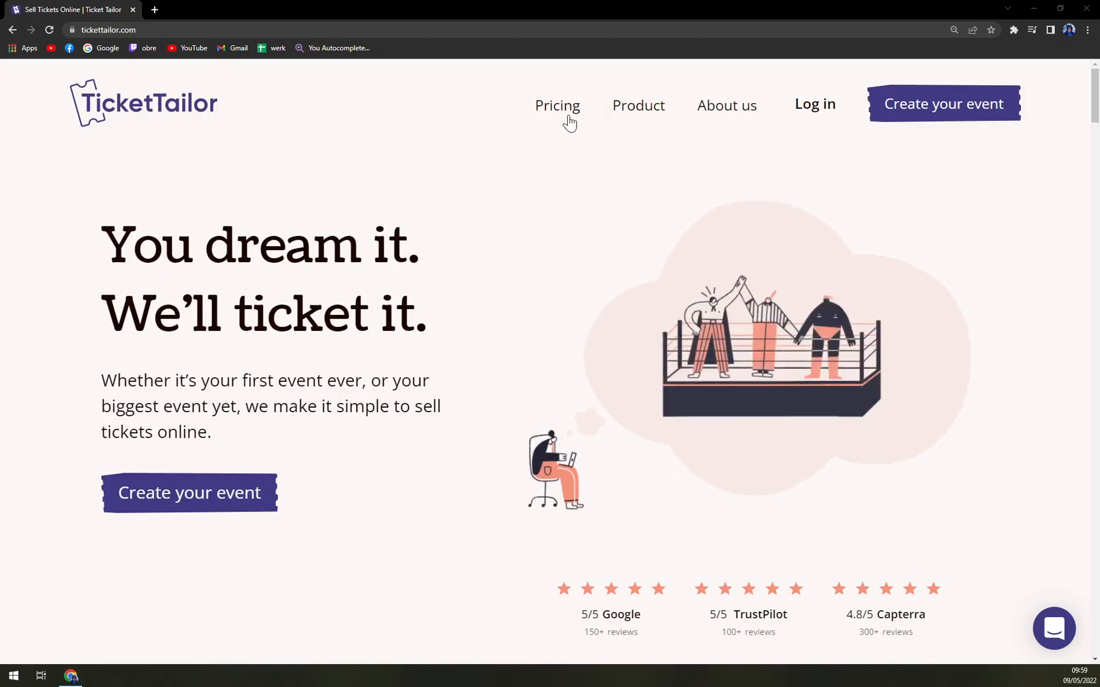
- Open the Pricing page and highlight the Pre pay and Pay as you go headings
{"action": "left_click", "coordinate": [557, 105]}
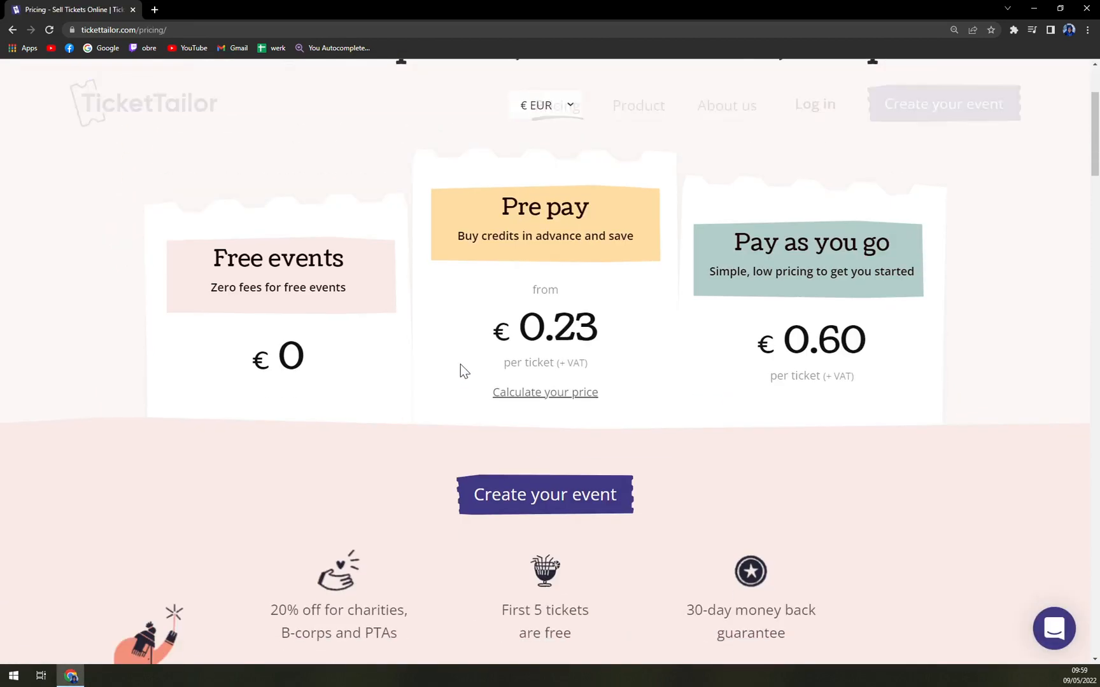
{"action": "left_click", "coordinate": [954, 30]}
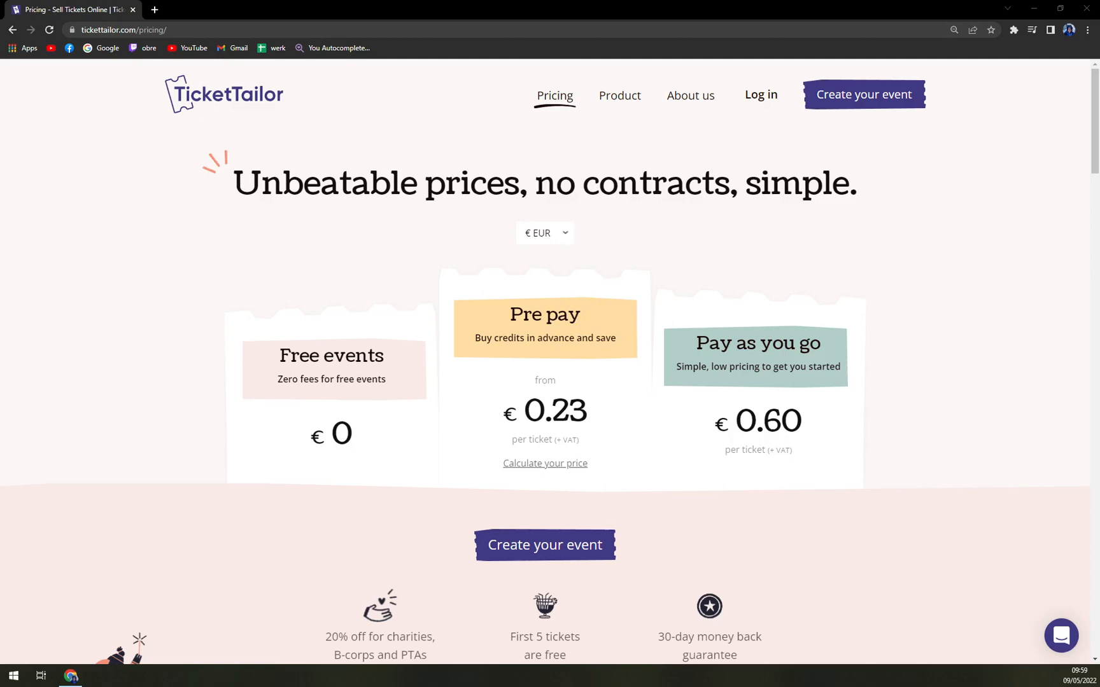
{"action": "mouse_move", "coordinate": [383, 336]}
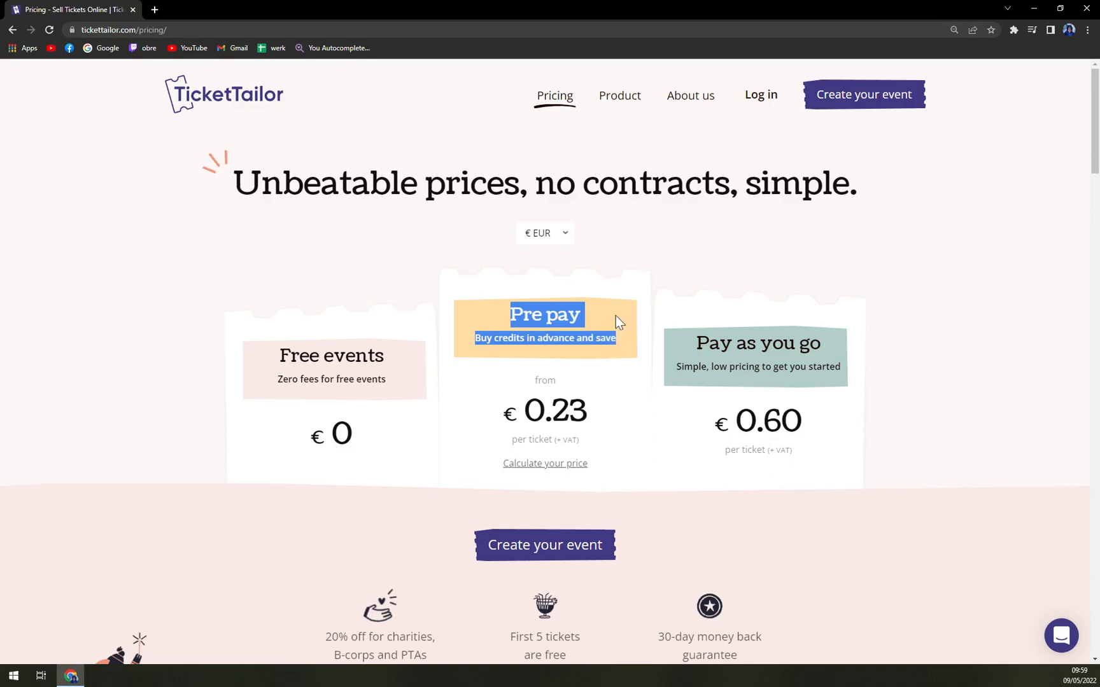
{"action": "left_click", "coordinate": [617, 319]}
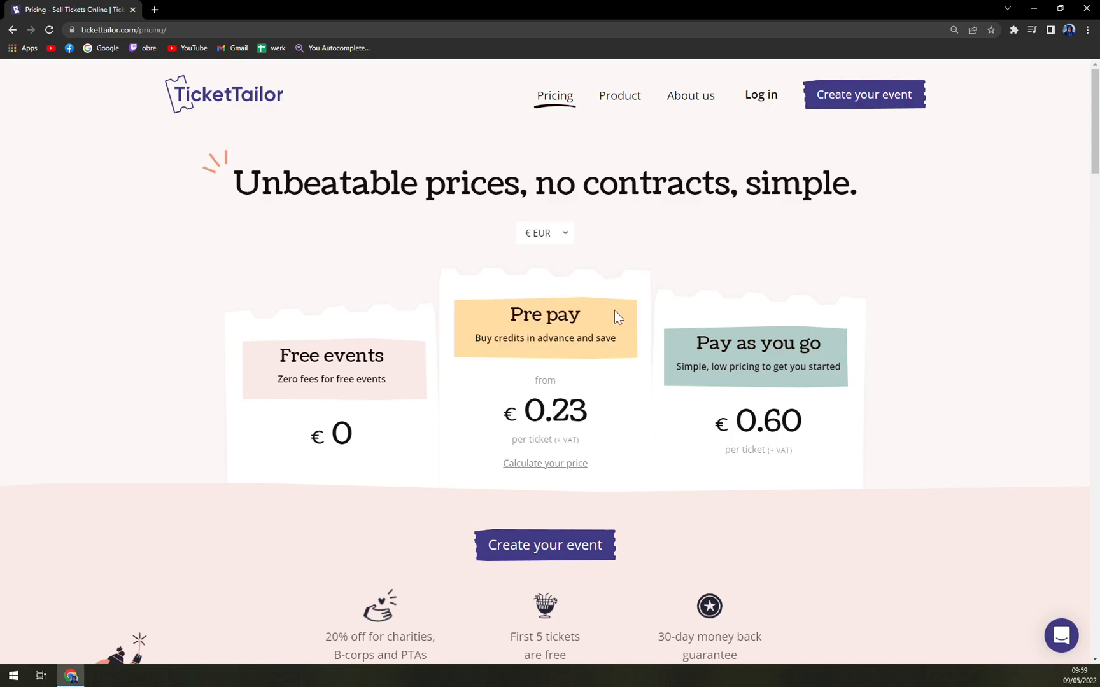
{"action": "double_click", "coordinate": [544, 314]}
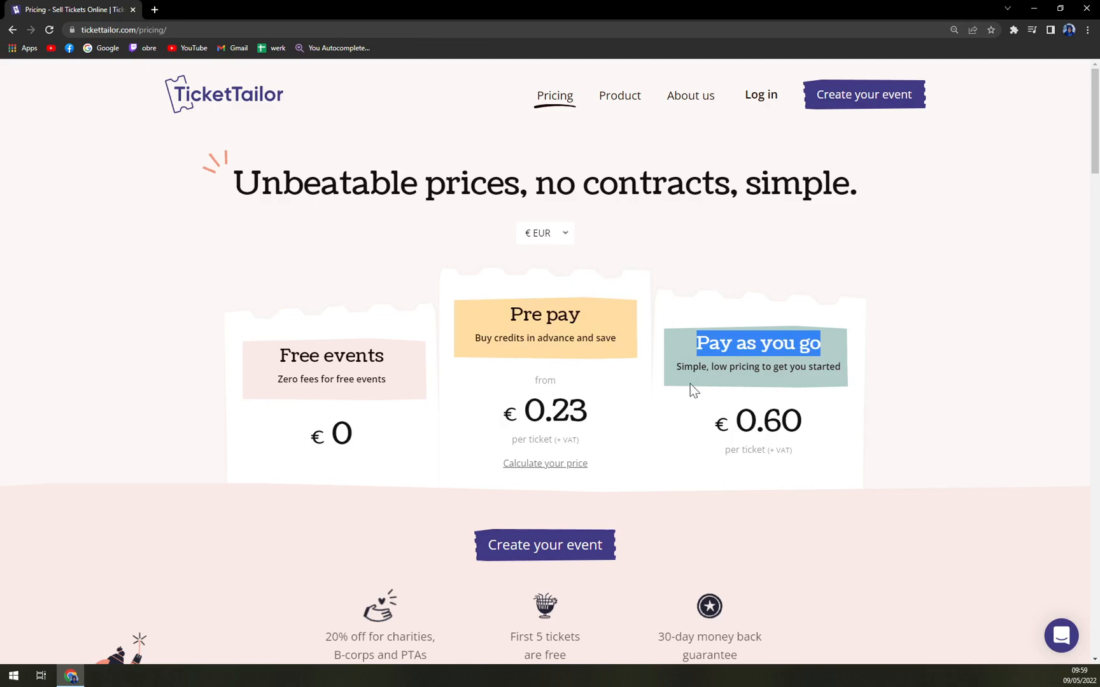
- Scroll through the plans and Pre pay calculator, highlighting the 0.60 pay-as-you-go price
{"action": "scroll", "scroll_direction": "down", "scroll_amount": 3}
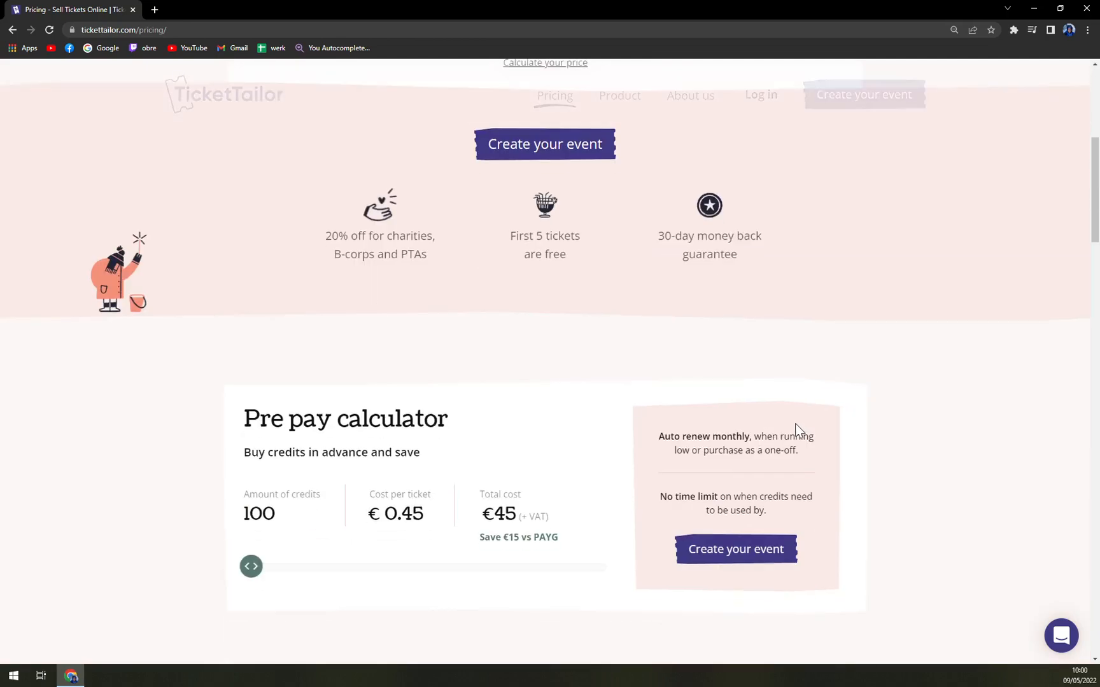
{"action": "scroll", "scroll_direction": "up", "scroll_amount": 3}
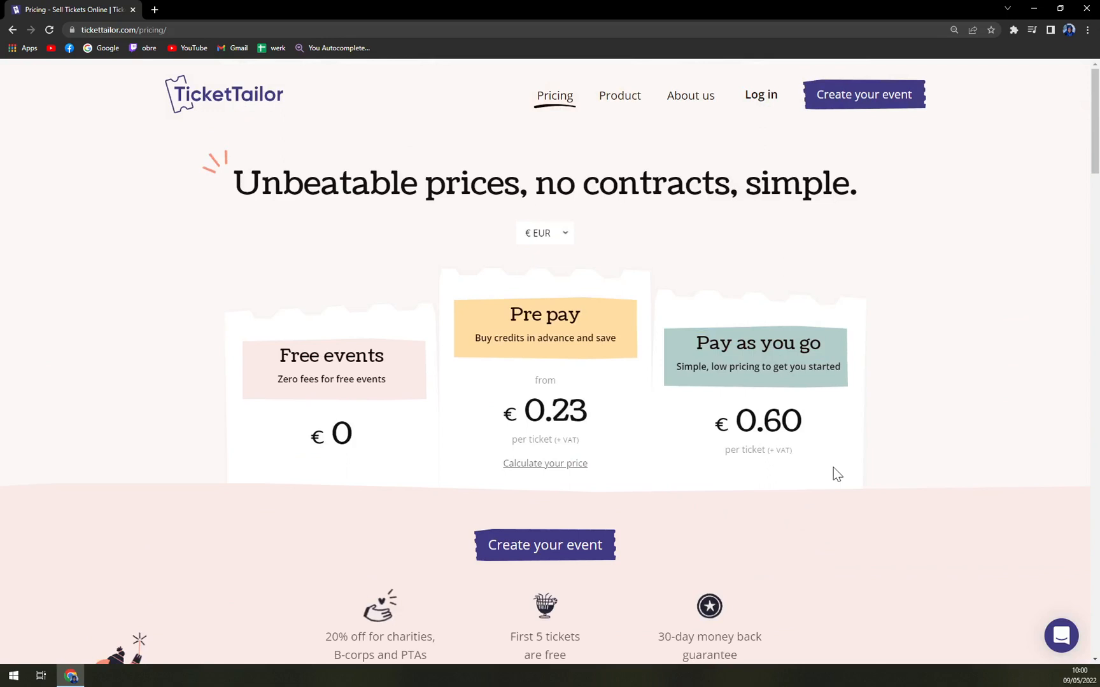
{"action": "mouse_move", "coordinate": [813, 365]}
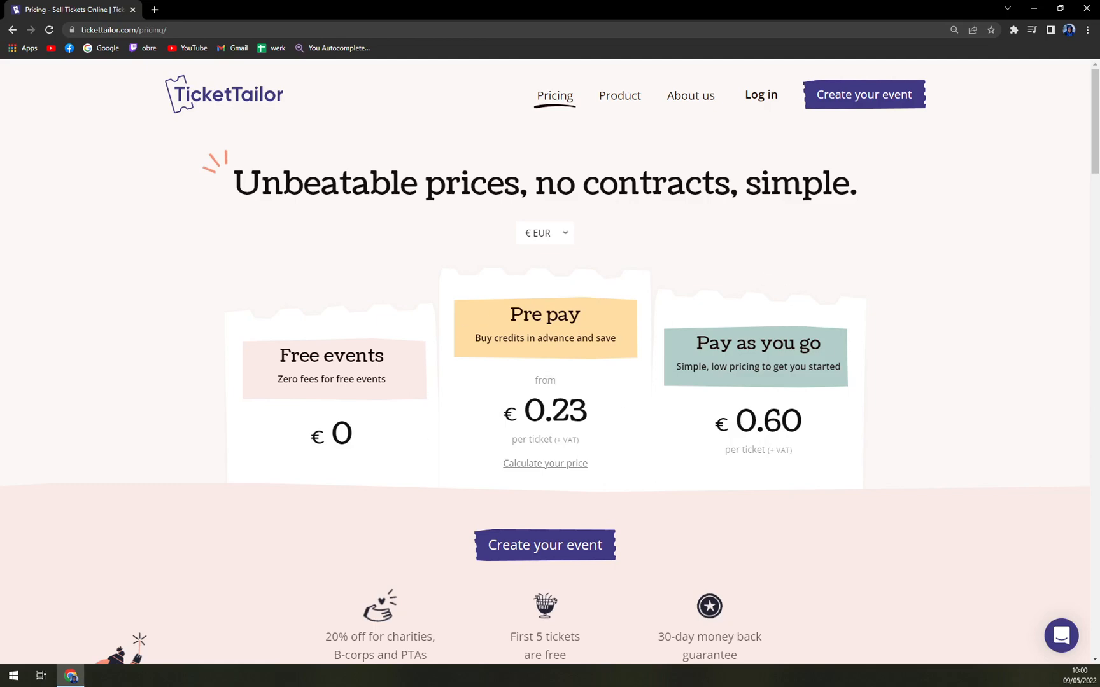
{"action": "scroll", "scroll_direction": "down", "scroll_amount": 3}
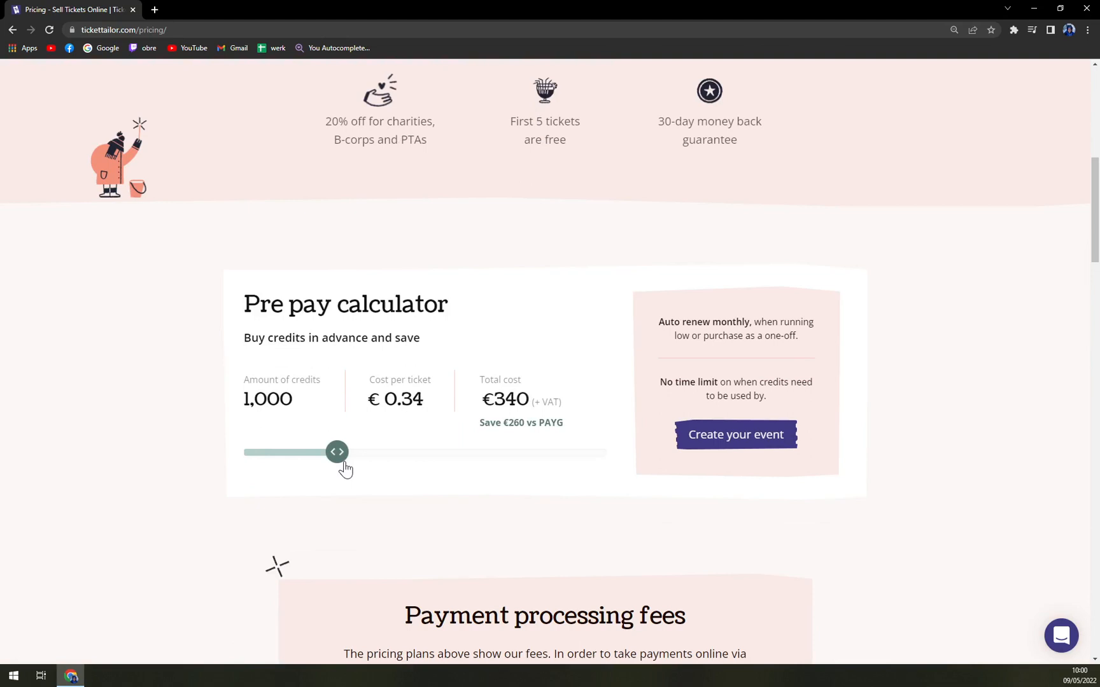
{"action": "scroll", "scroll_direction": "up", "scroll_amount": 3}
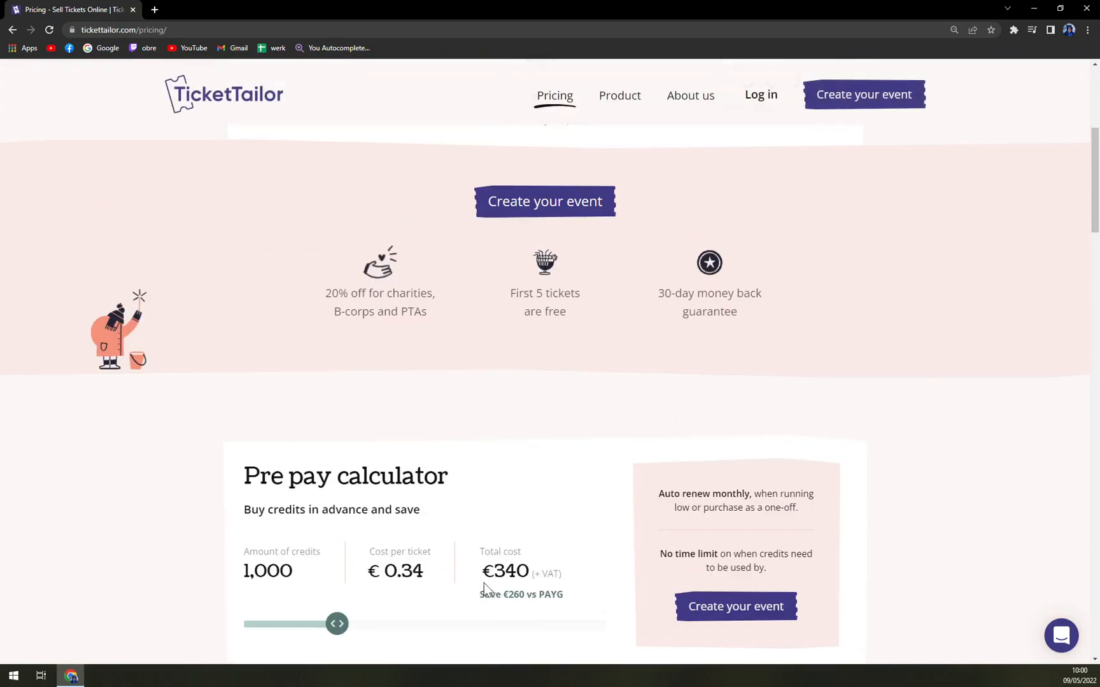
{"action": "mouse_move", "coordinate": [544, 596]}
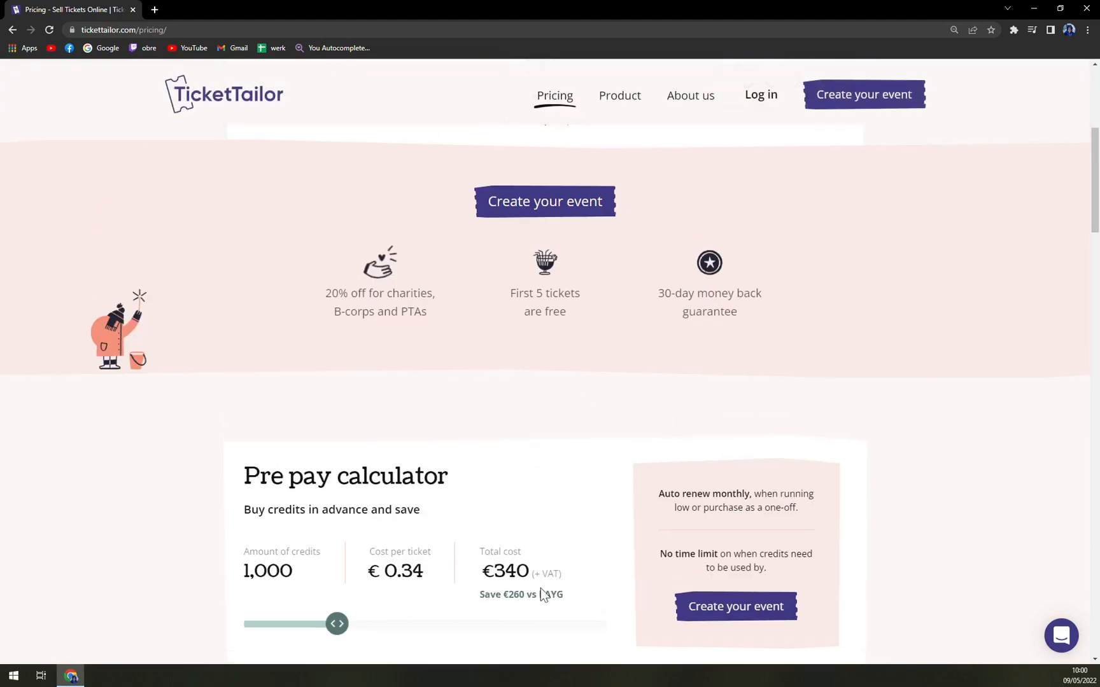
{"action": "scroll", "scroll_direction": "up", "scroll_amount": 3}
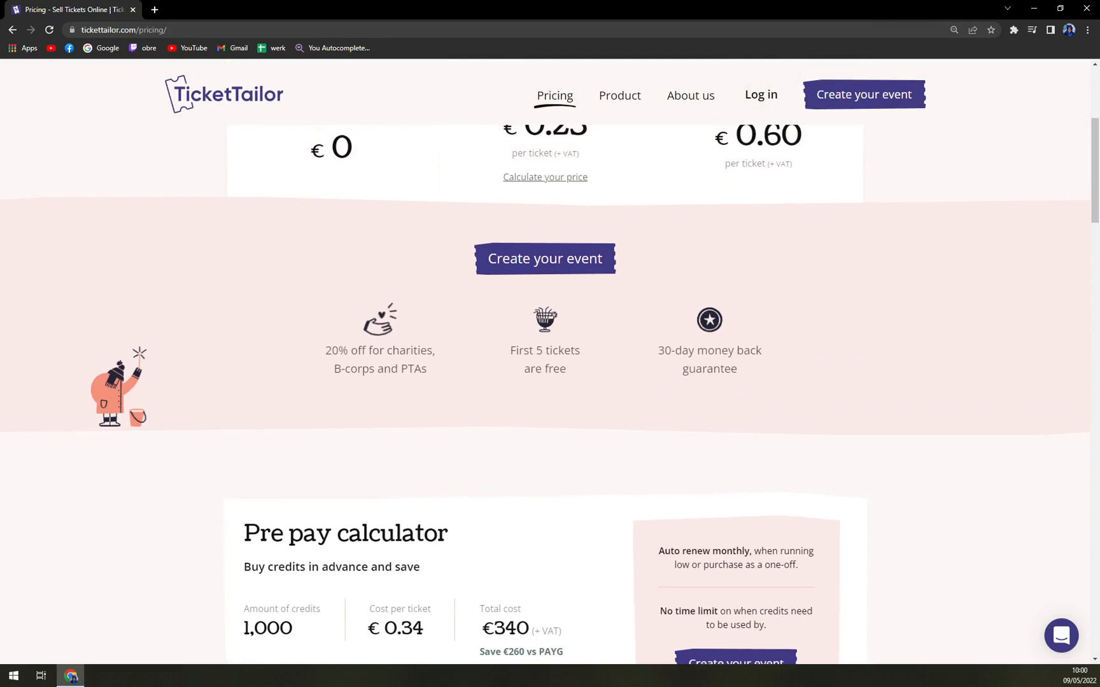
{"action": "scroll", "scroll_direction": "up", "scroll_amount": 3}
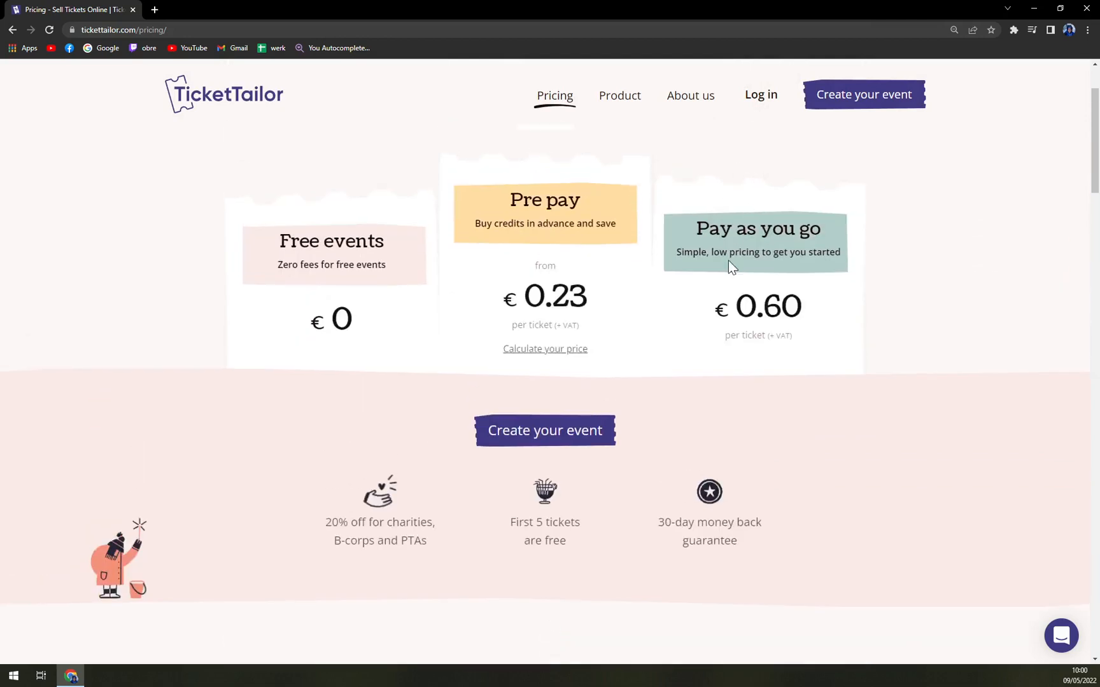
{"action": "mouse_move", "coordinate": [724, 303]}
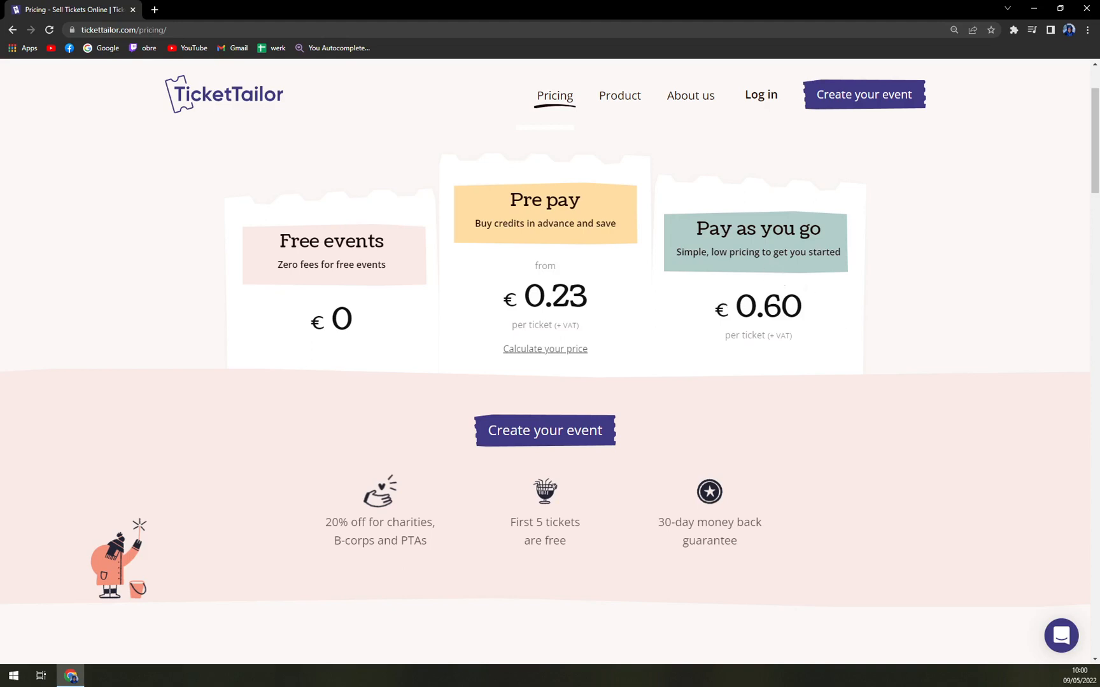
{"action": "double_click", "coordinate": [767, 306]}
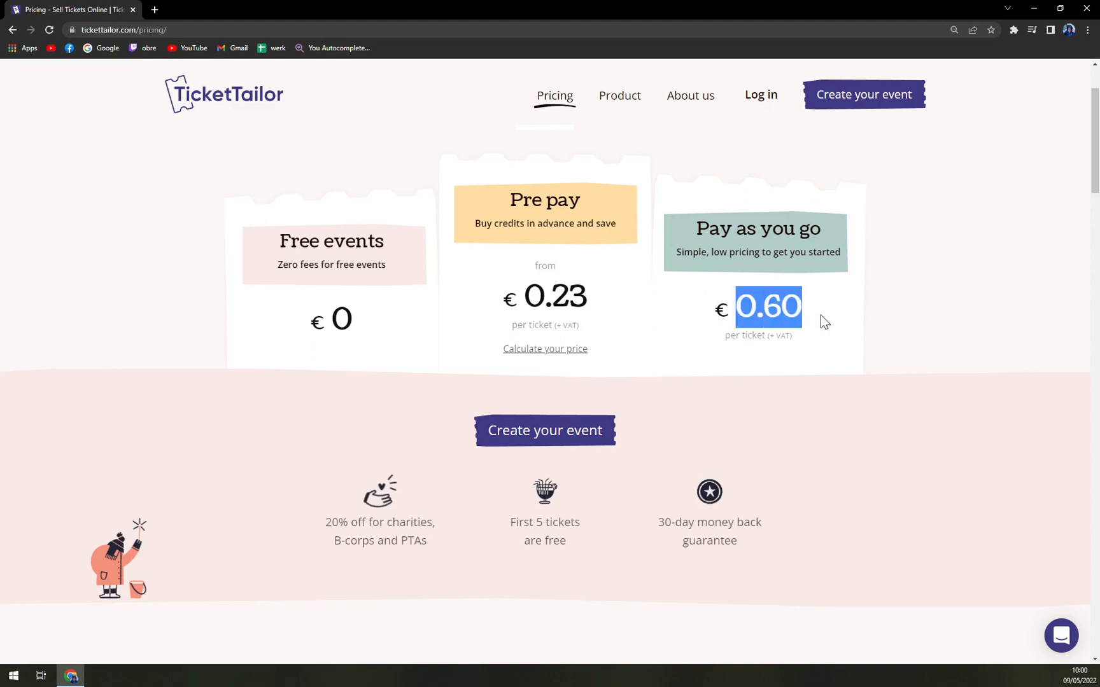
{"action": "scroll", "scroll_direction": "up", "scroll_amount": 3}
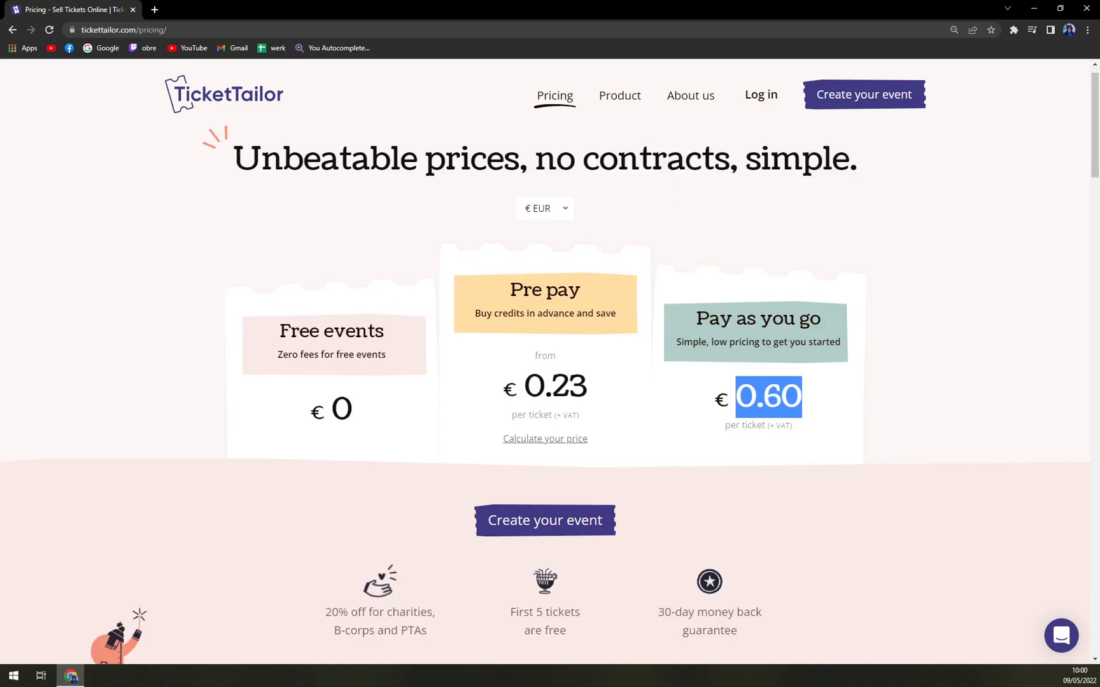
{"action": "left_click", "coordinate": [545, 208]}
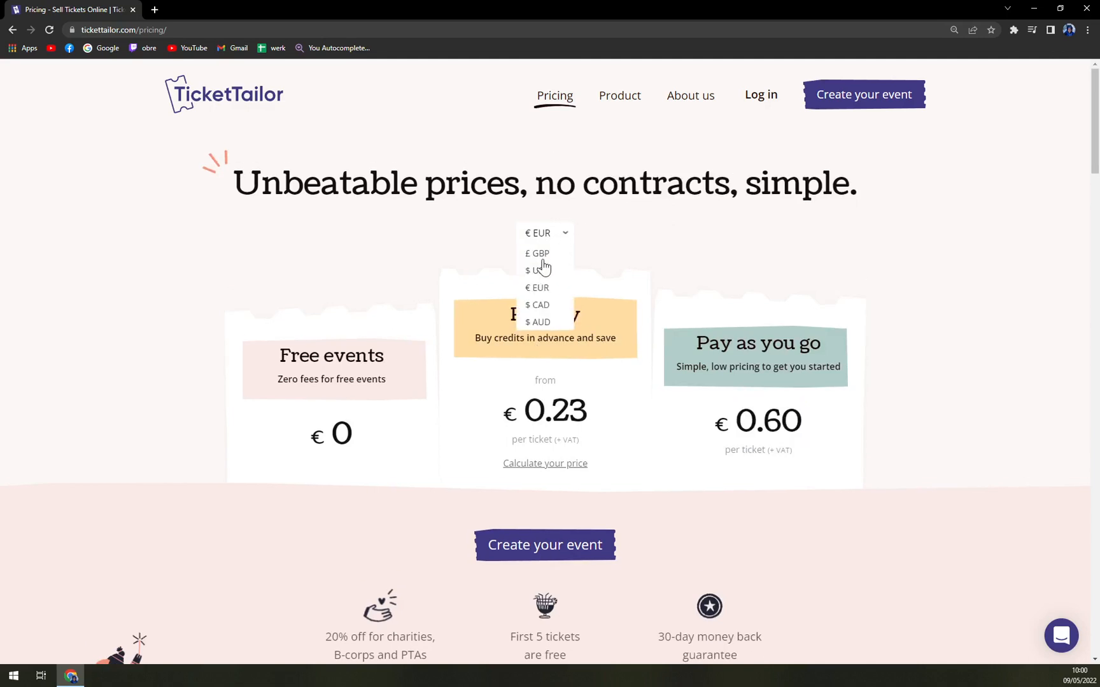
{"action": "left_click", "coordinate": [536, 253]}
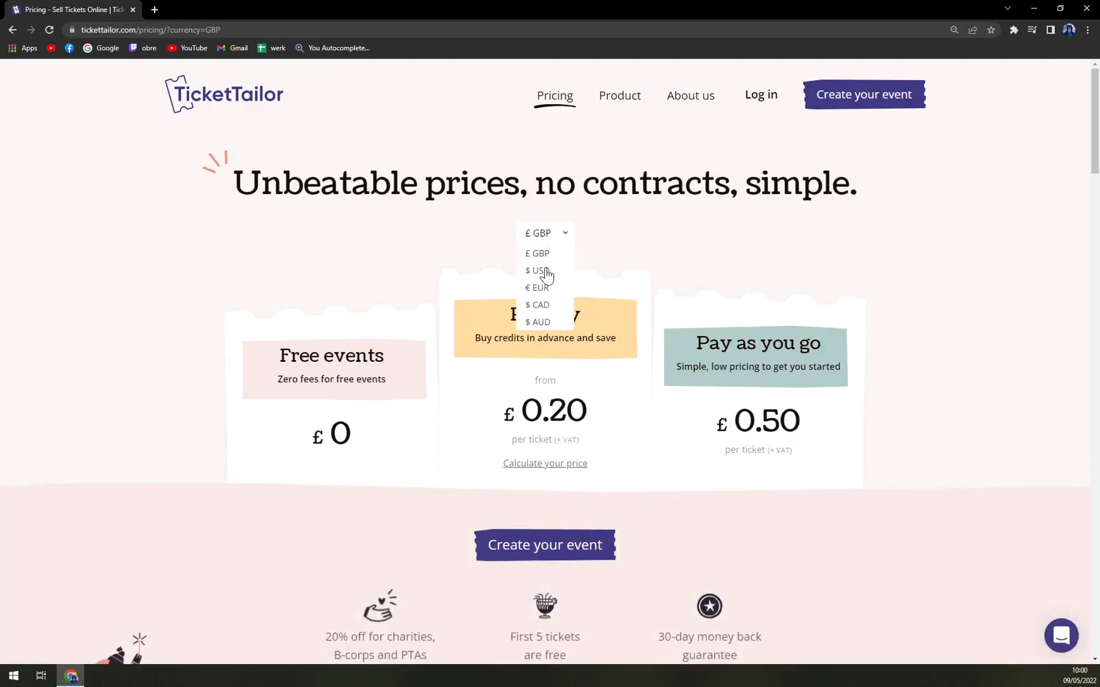
{"action": "left_click", "coordinate": [537, 271]}
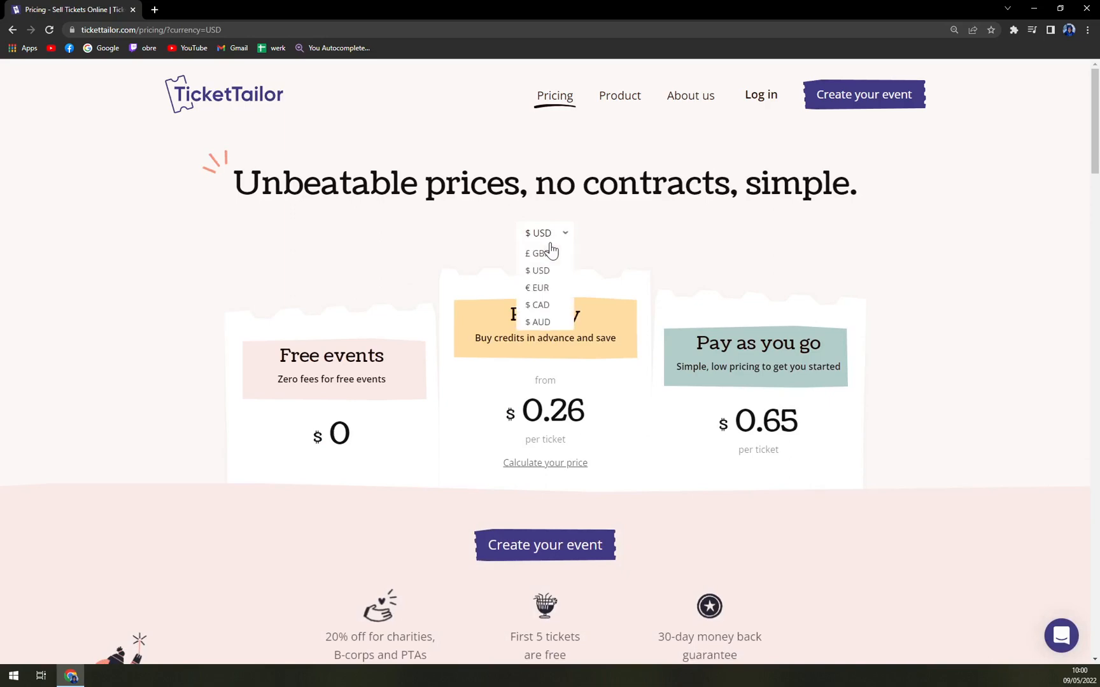
{"action": "mouse_move", "coordinate": [538, 295]}
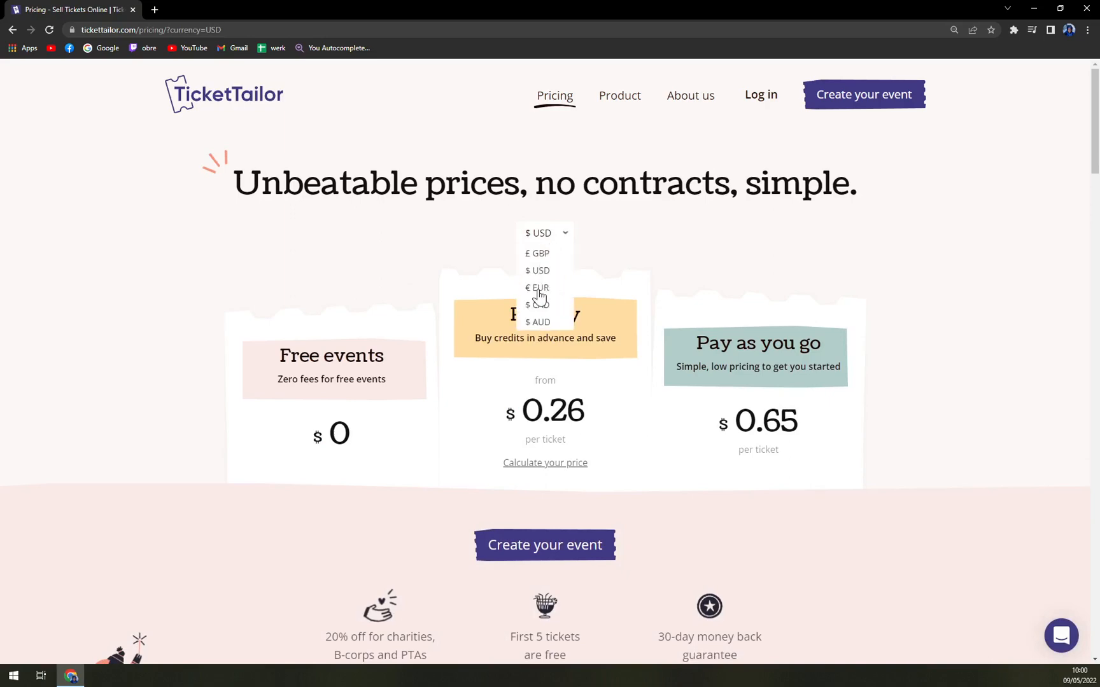
{"action": "left_click", "coordinate": [537, 288]}
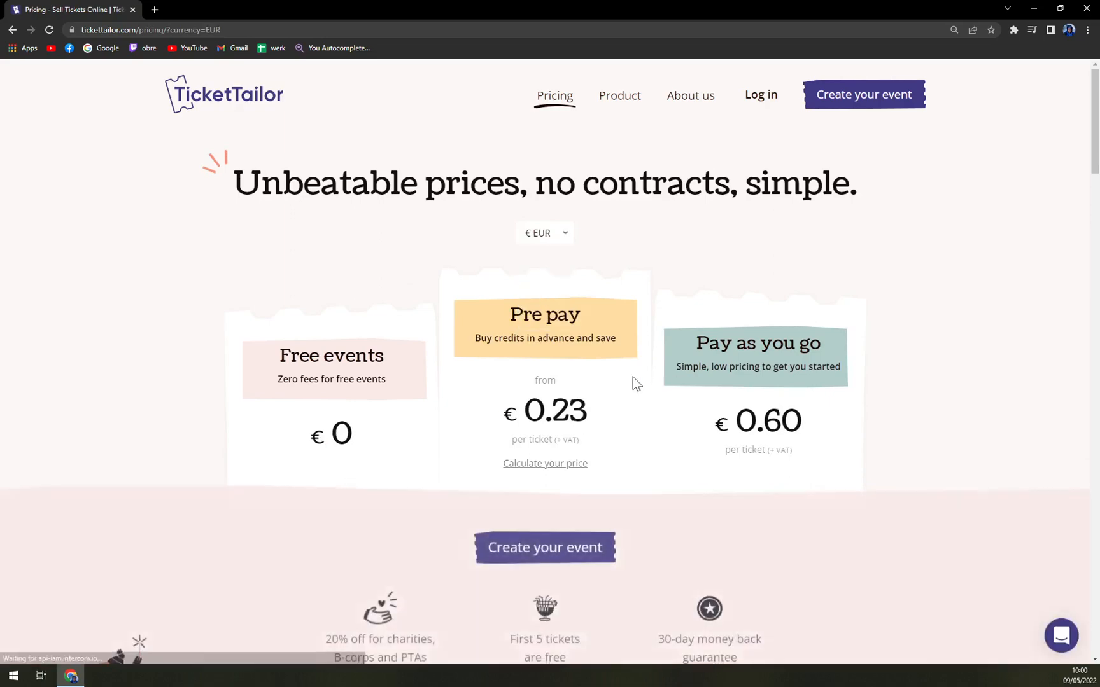
{"action": "scroll", "scroll_direction": "down", "scroll_amount": 3}
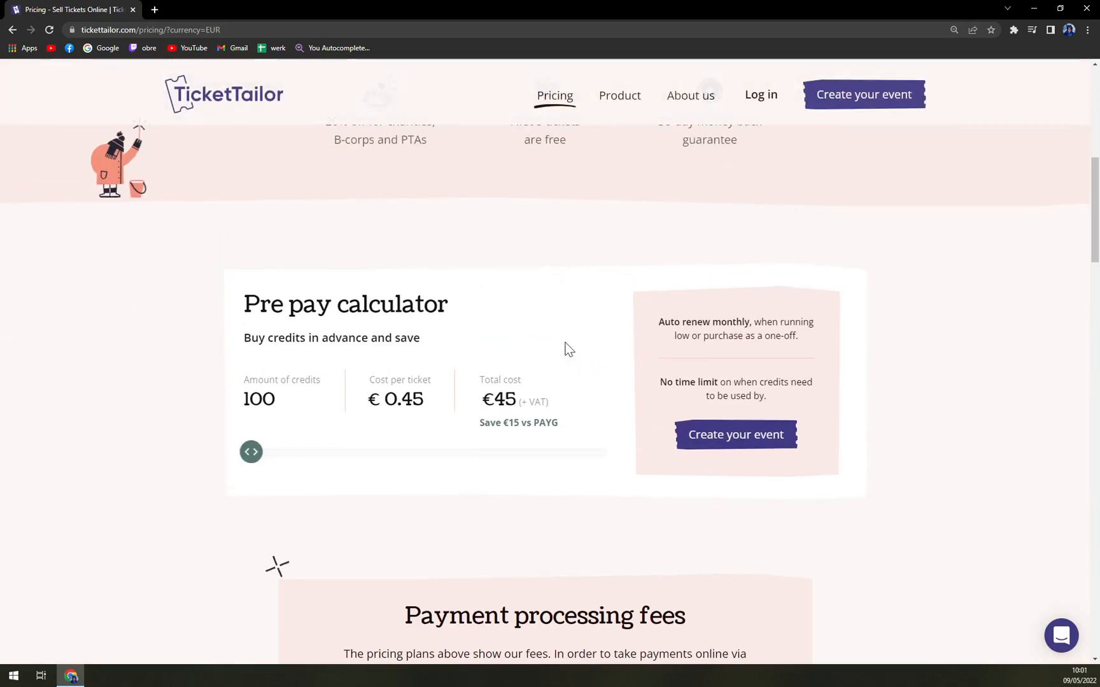
{"action": "scroll", "scroll_direction": "up", "scroll_amount": 3}
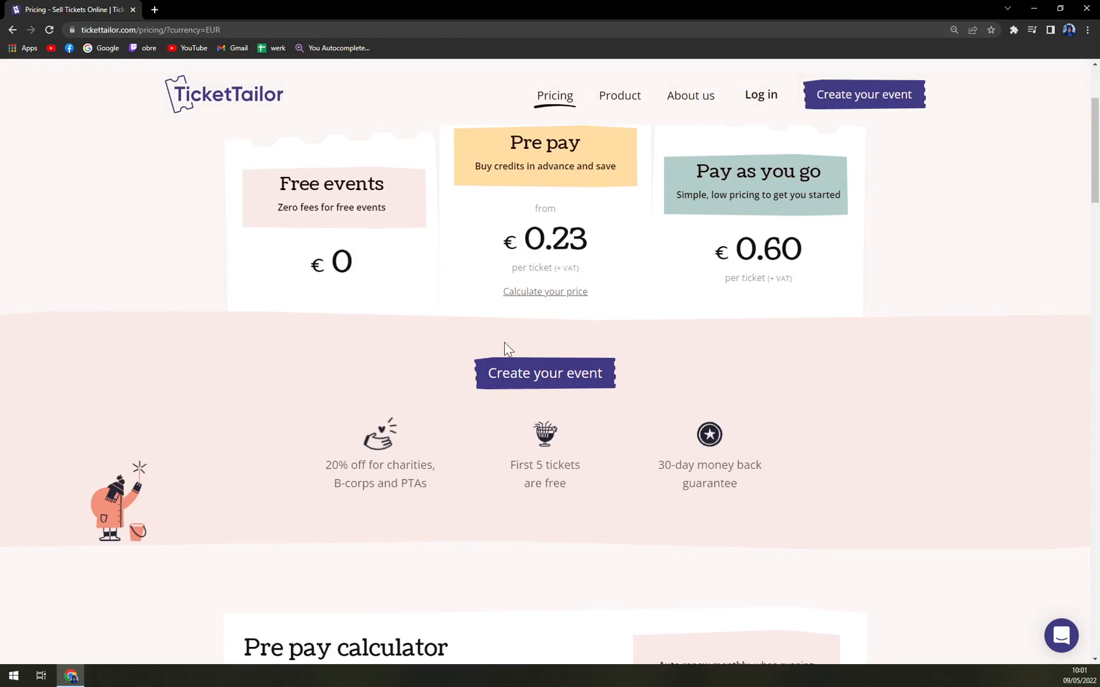
{"action": "mouse_move", "coordinate": [475, 456]}
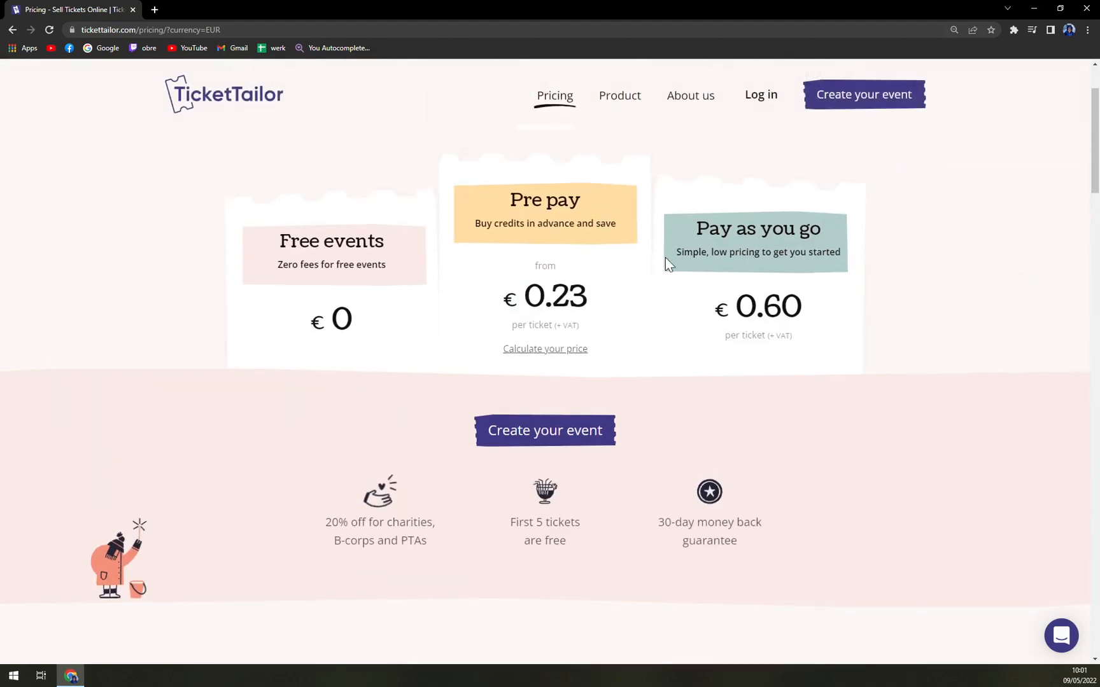
{"action": "mouse_move", "coordinate": [646, 266]}
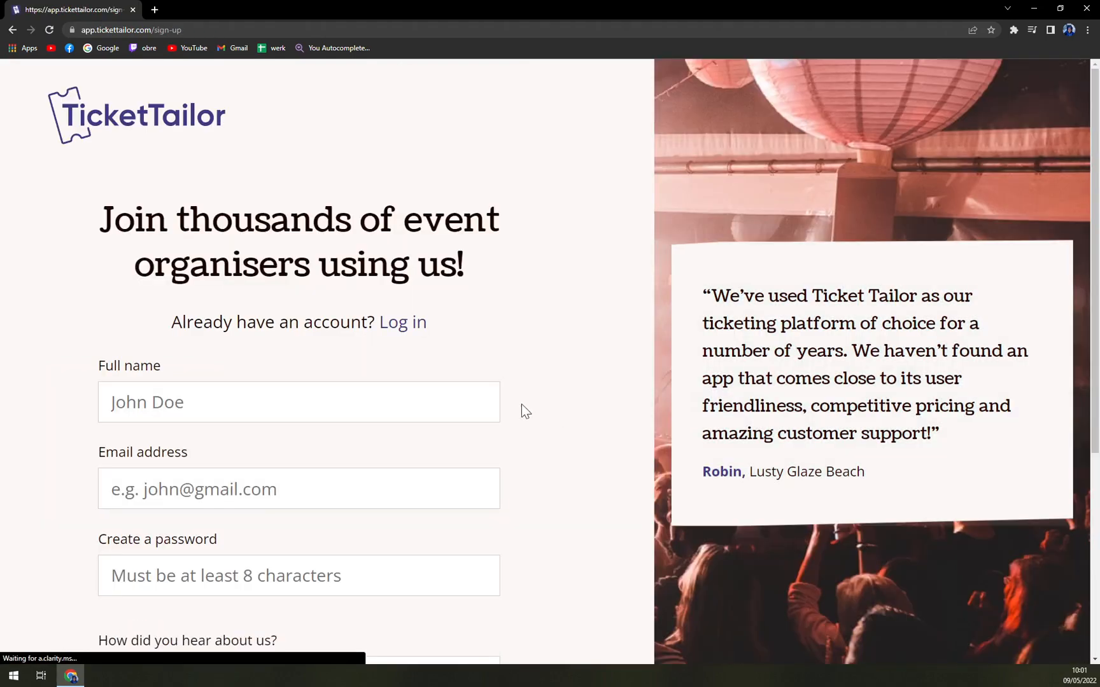
{"action": "scroll", "scroll_direction": "down", "scroll_amount": 3}
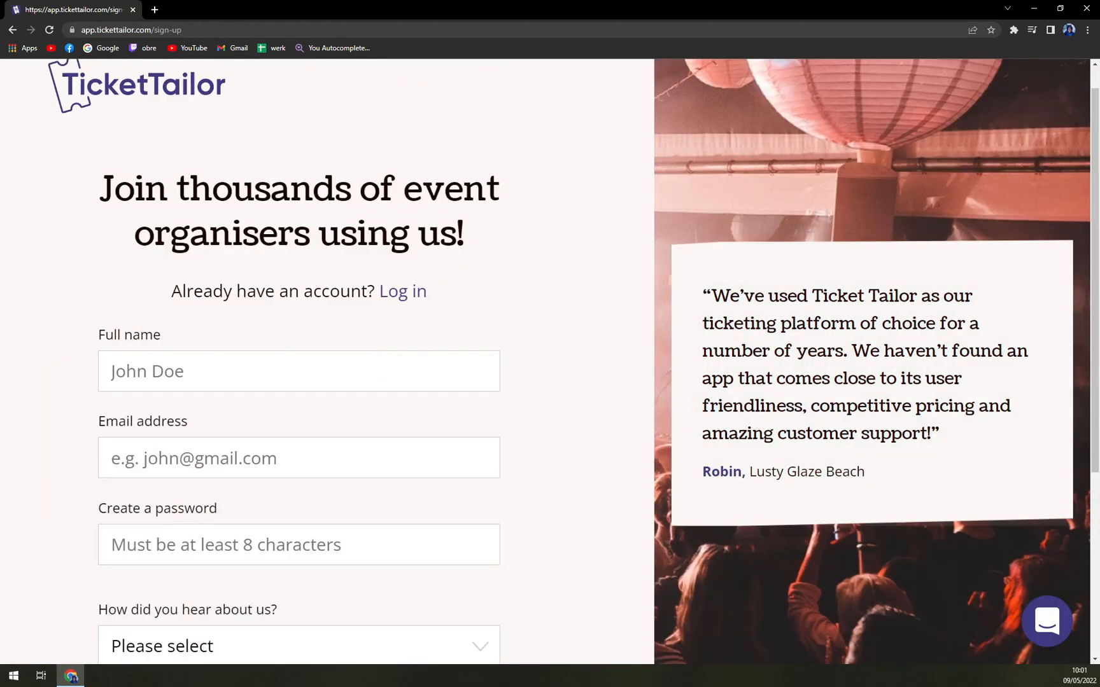
{"action": "scroll", "scroll_direction": "down", "scroll_amount": 3}
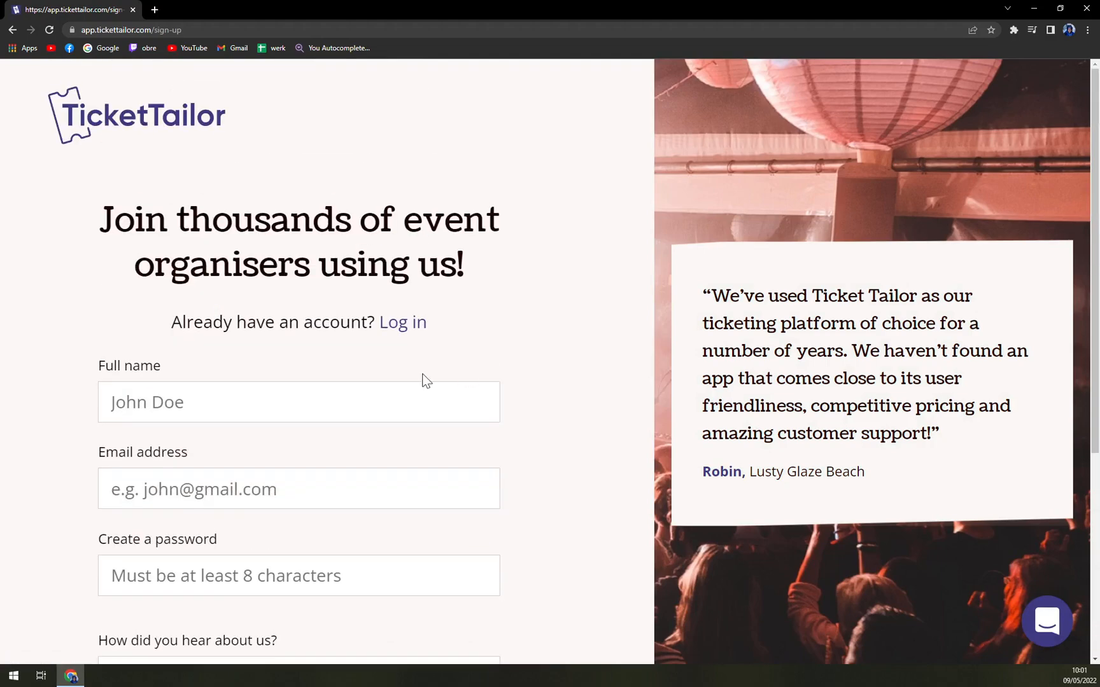
{"action": "scroll", "scroll_direction": "down", "scroll_amount": 3}
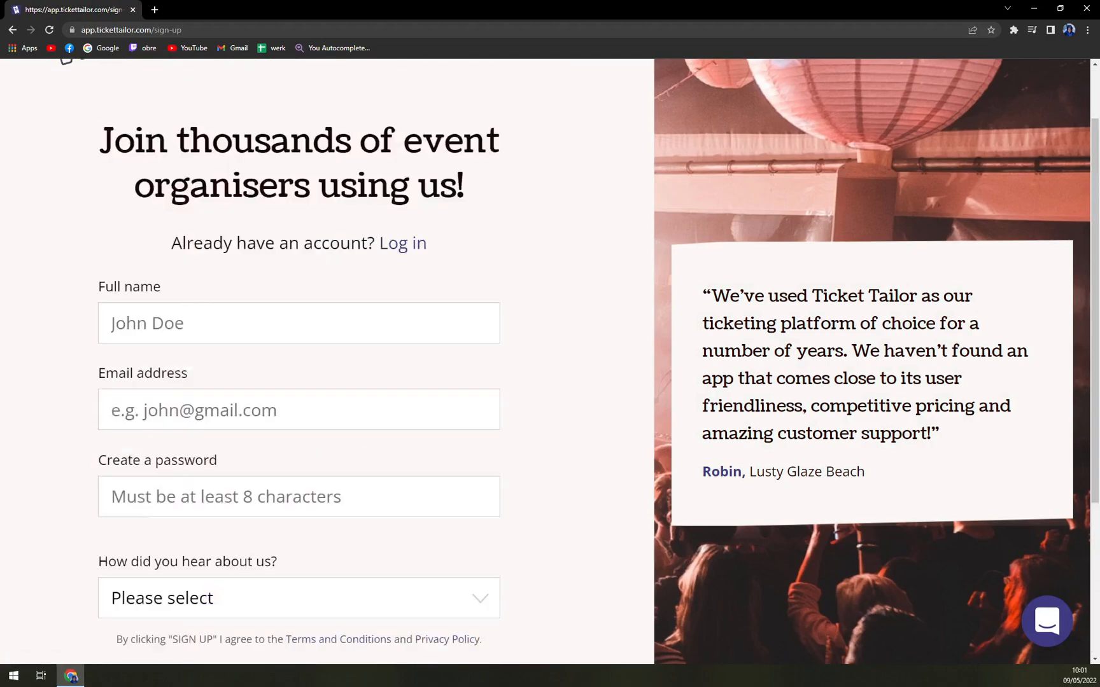
{"action": "scroll", "scroll_direction": "up", "scroll_amount": 3}
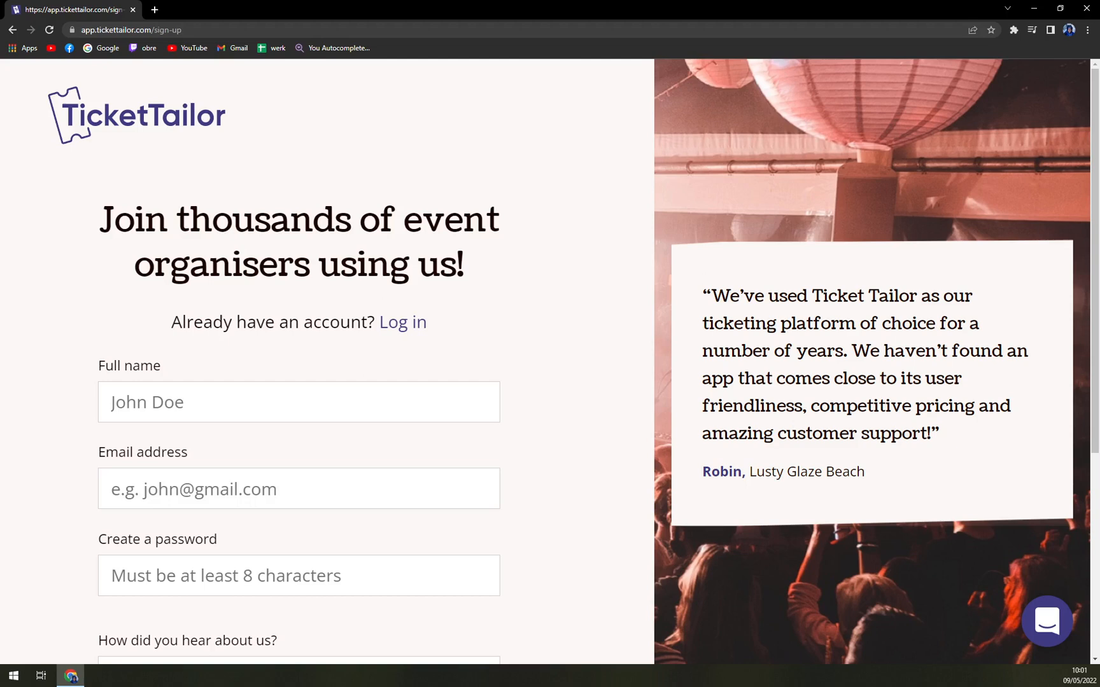
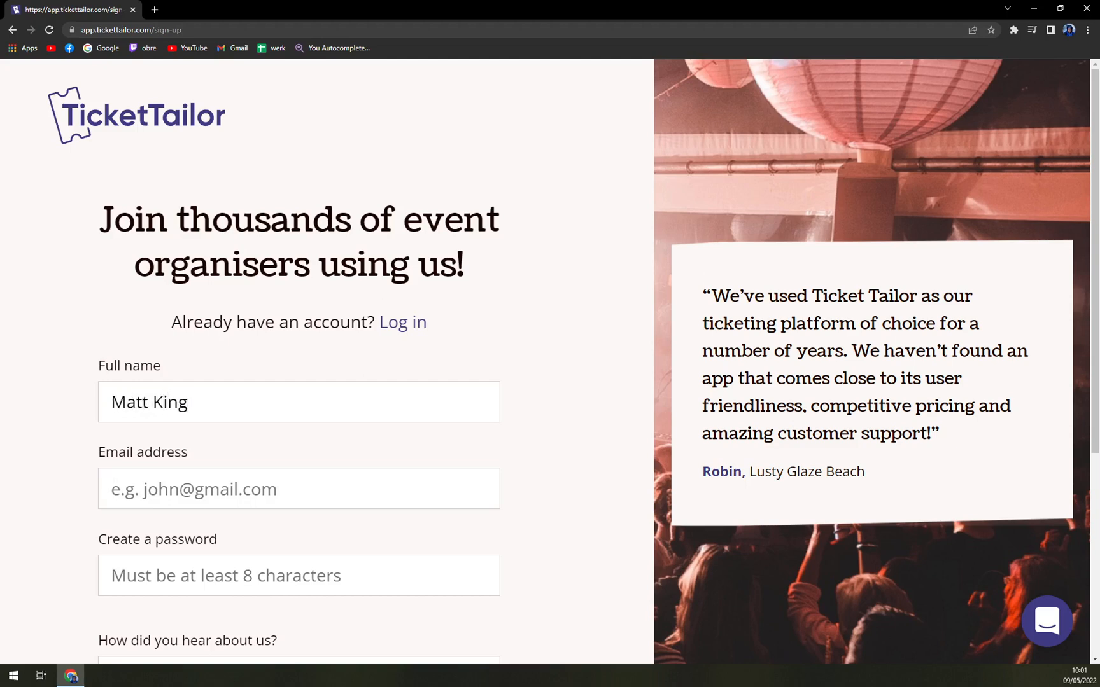
{"action": "left_click", "coordinate": [298, 489]}
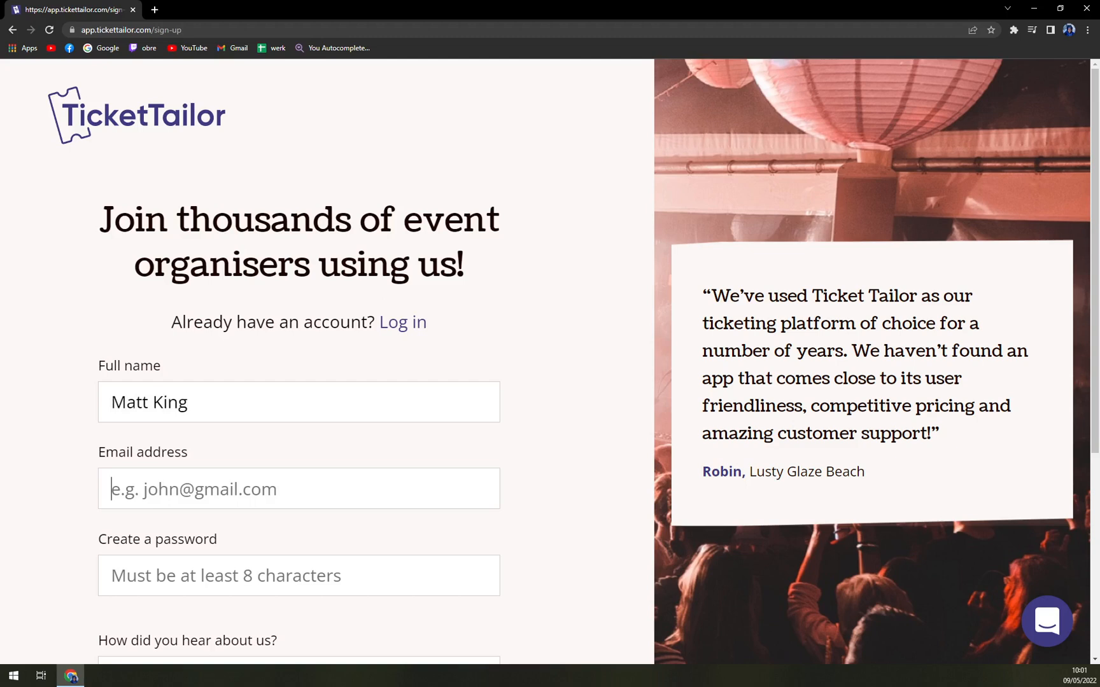
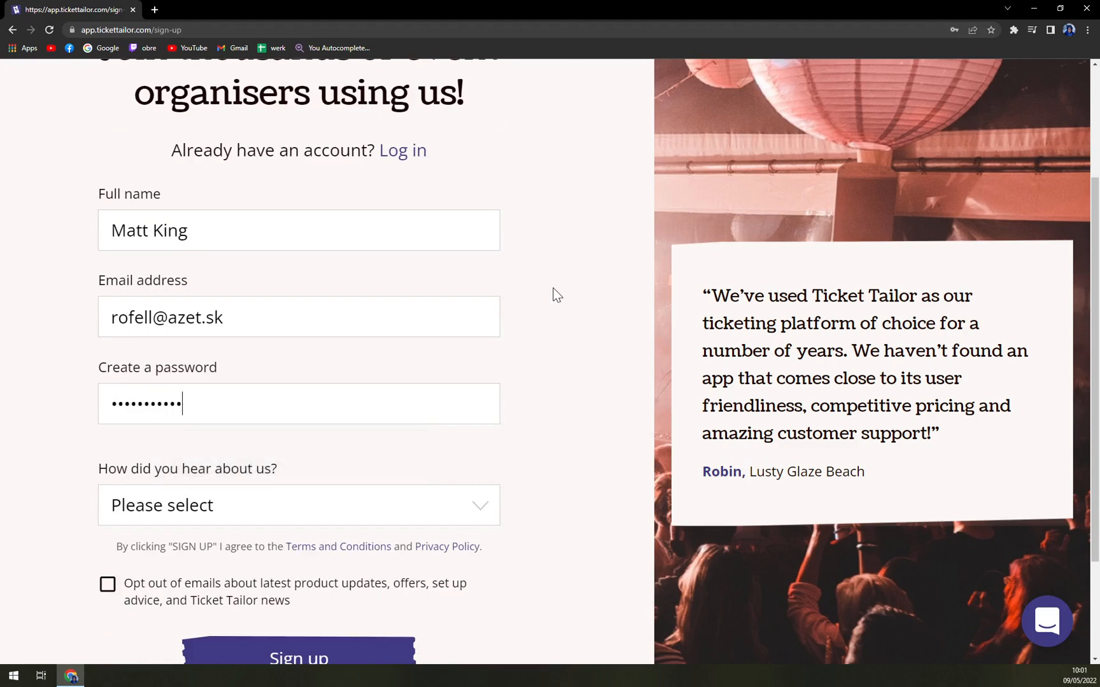
- Pick Social media as the referral source, opt out of marketing emails, and sign up
{"action": "left_click", "coordinate": [298, 505]}
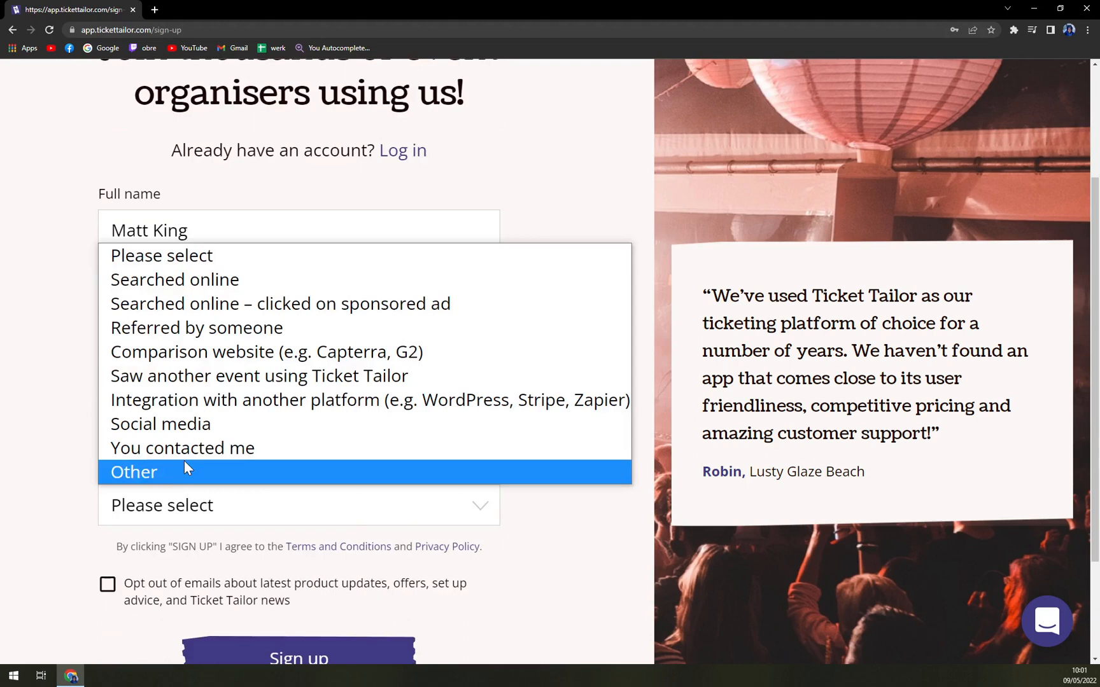
{"action": "left_click", "coordinate": [160, 423]}
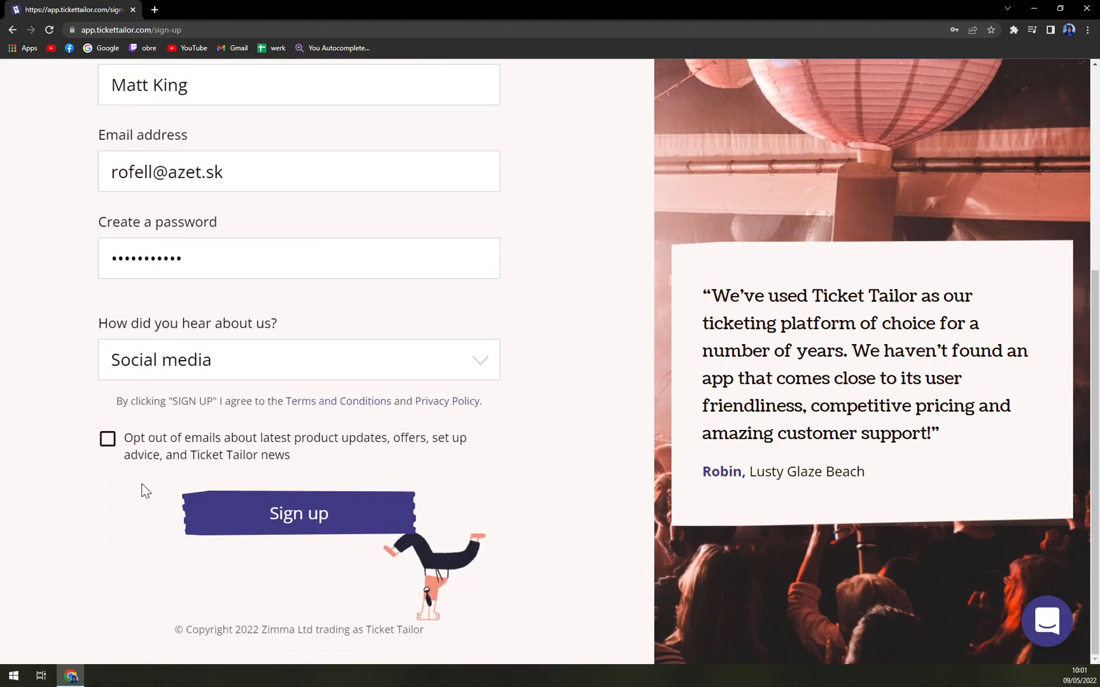
{"action": "left_click", "coordinate": [107, 439]}
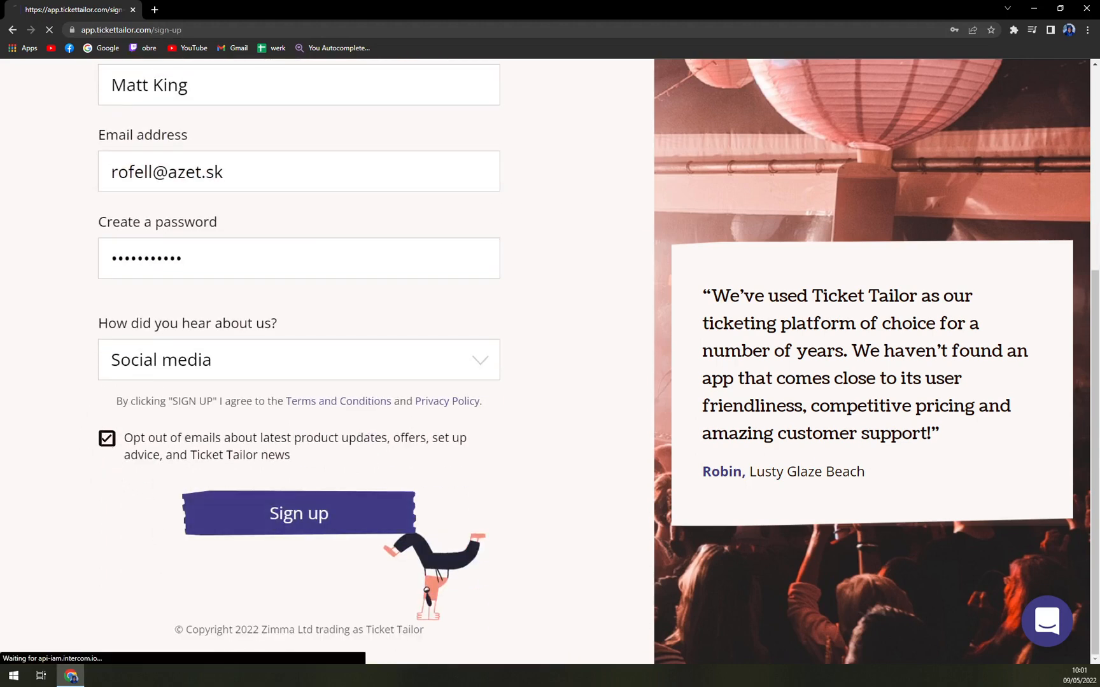
{"action": "left_click", "coordinate": [298, 513]}
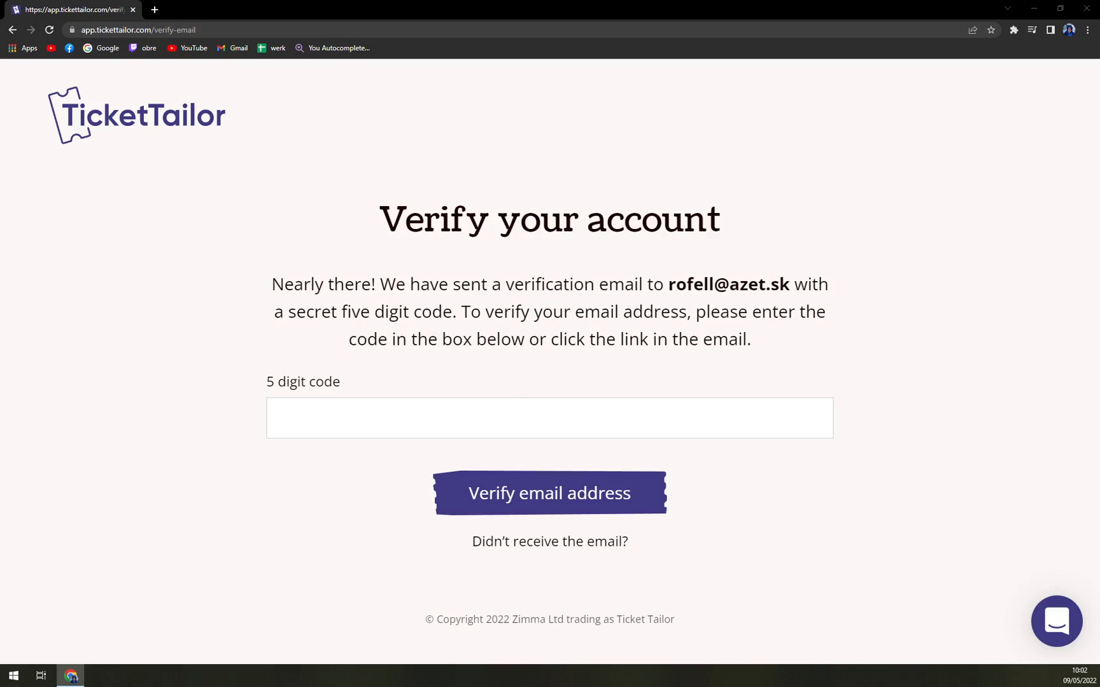
{"action": "mouse_move", "coordinate": [245, 25]}
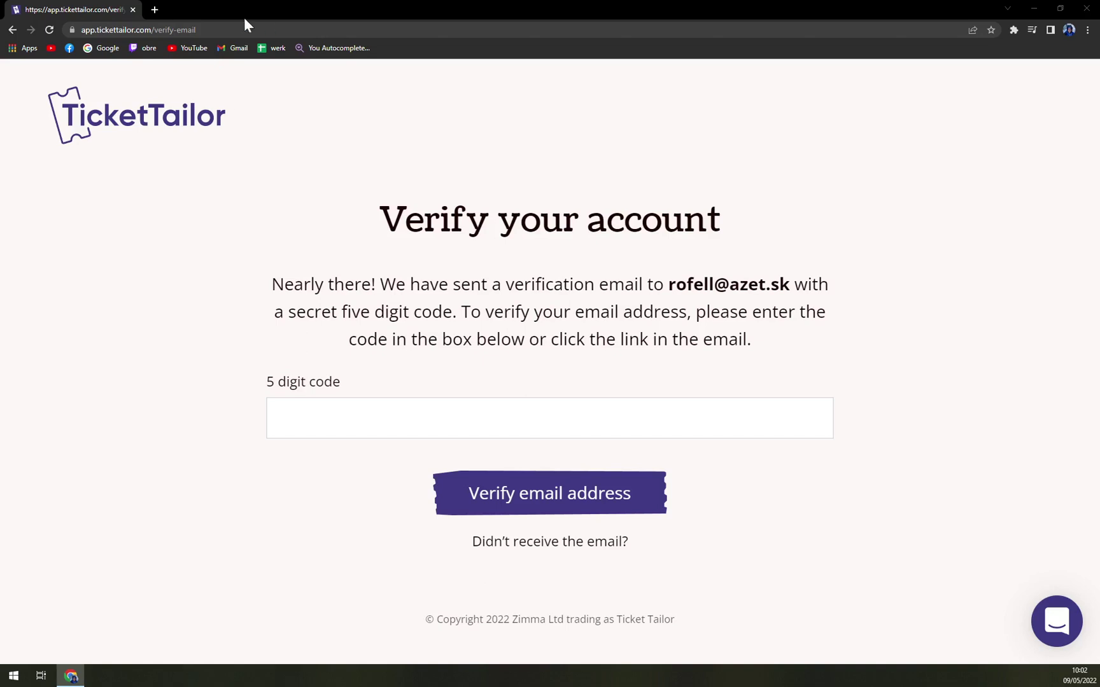
- Duplicate the verification tab and enter 'tickettailor' in the new tab's address bar
{"action": "right_click", "coordinate": [70, 9]}
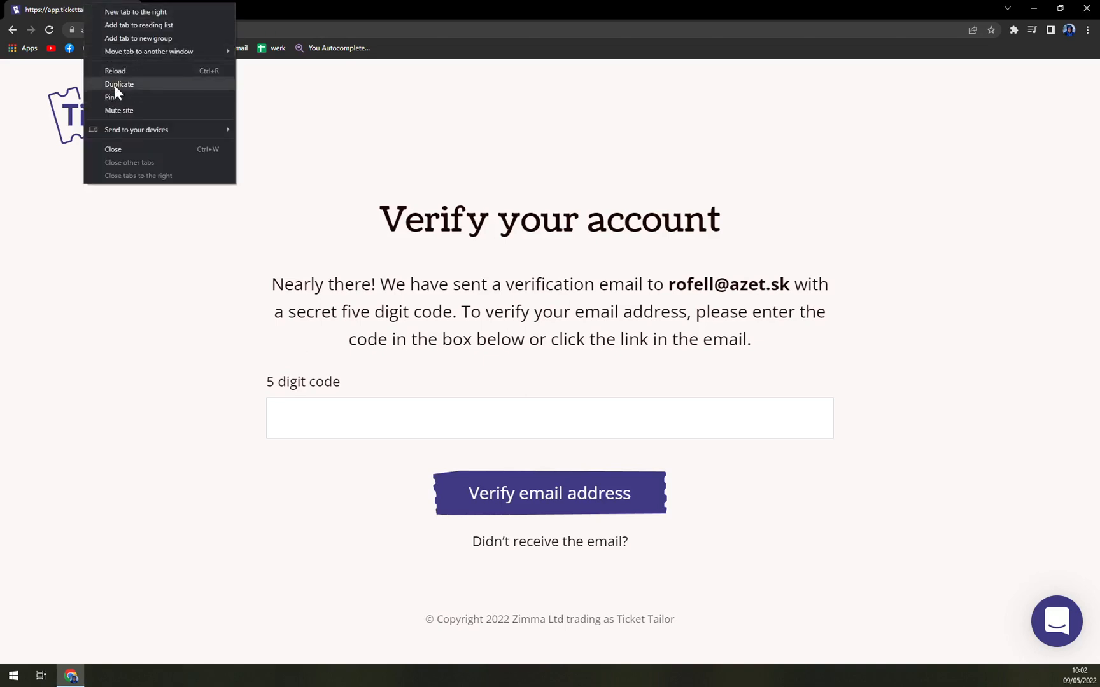
{"action": "left_click", "coordinate": [119, 84]}
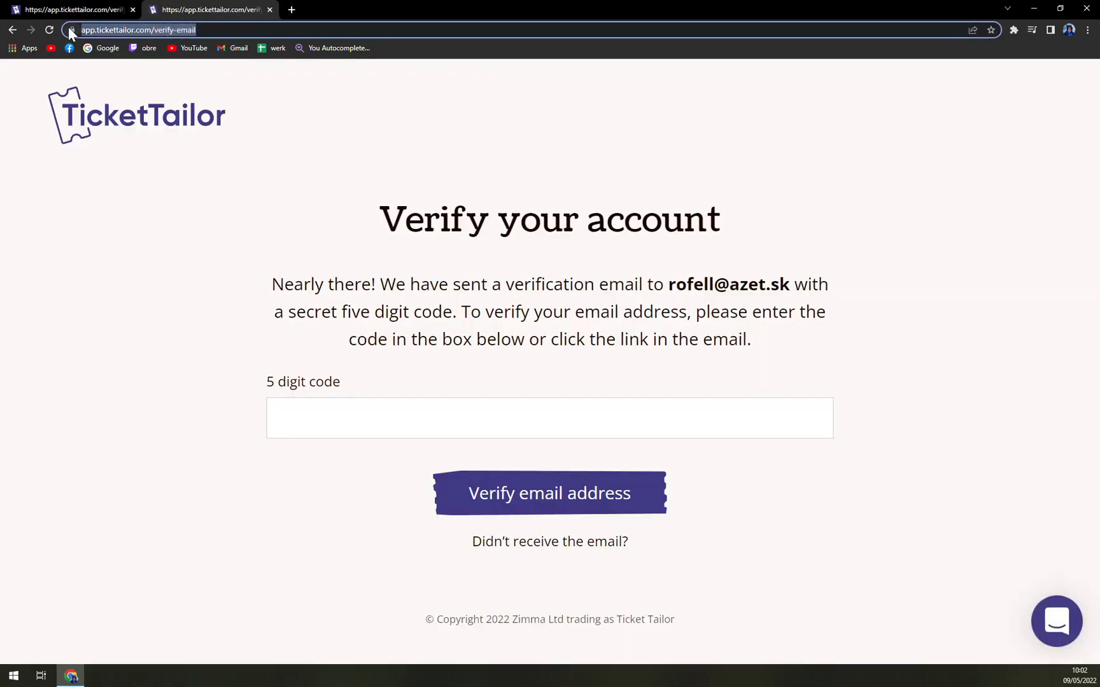
{"action": "type", "text": "tickettailor.com"}
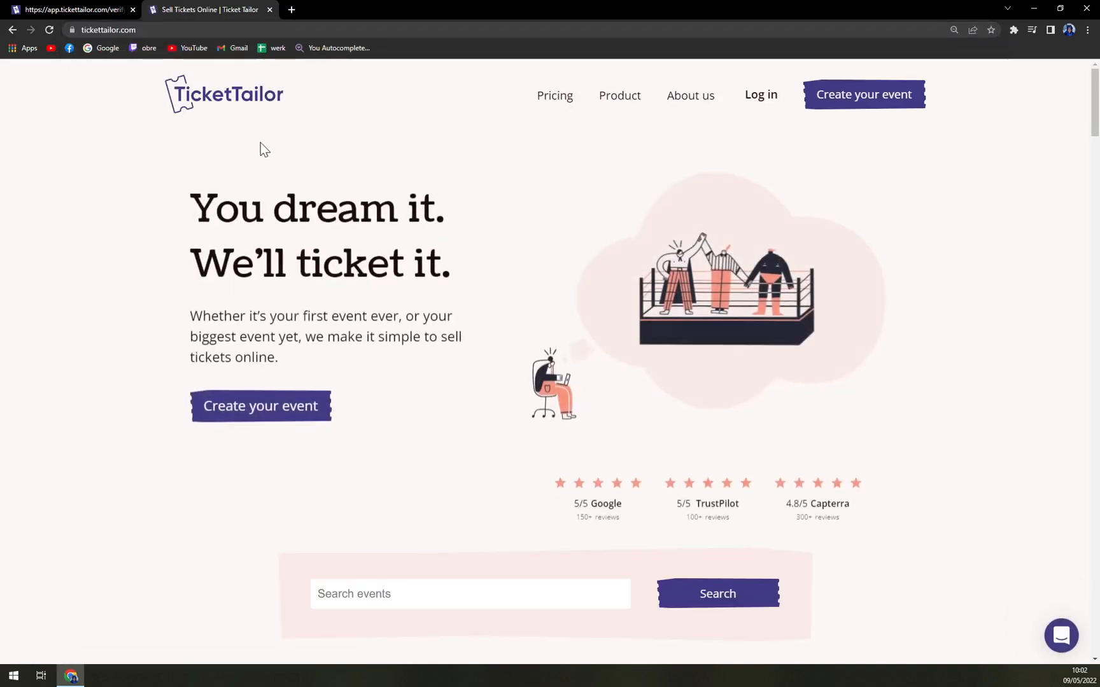
{"action": "mouse_move", "coordinate": [620, 95]}
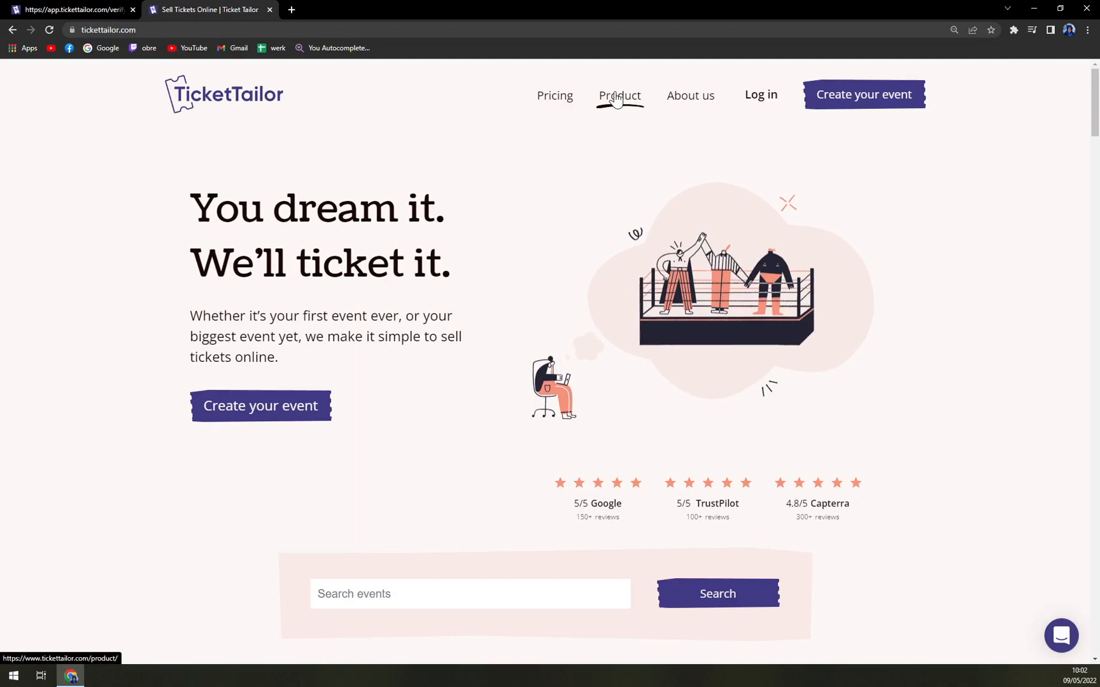
- Open the Product page and scroll through its feature sections, ending back at the top
{"action": "left_click", "coordinate": [619, 95]}
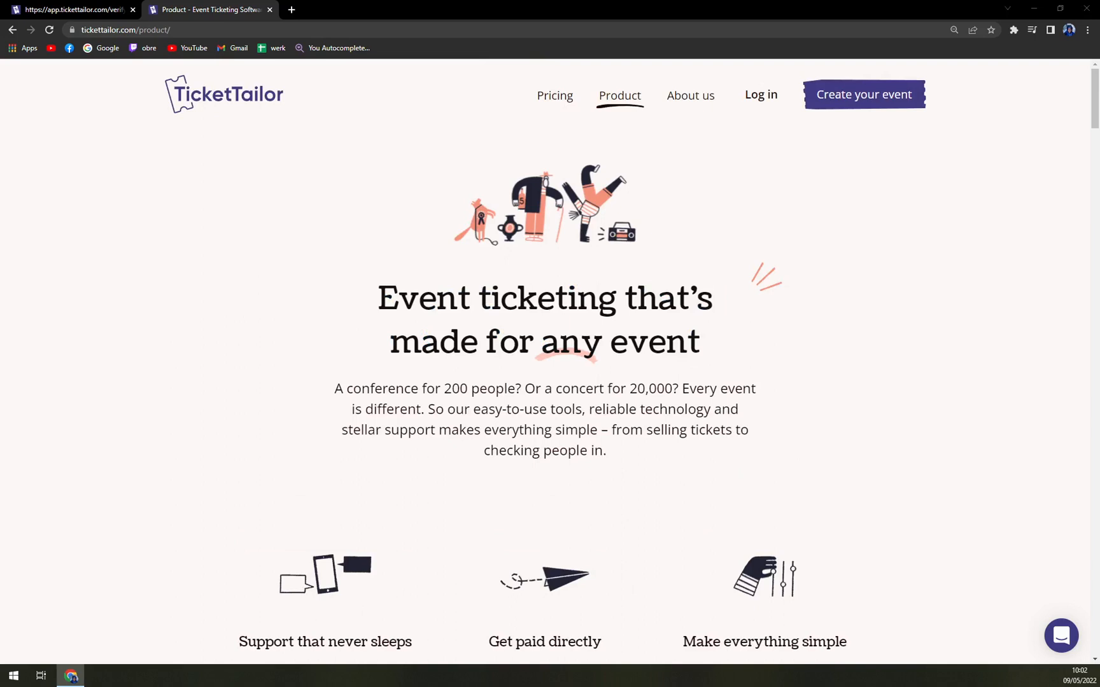
{"action": "scroll", "scroll_direction": "down", "scroll_amount": 3}
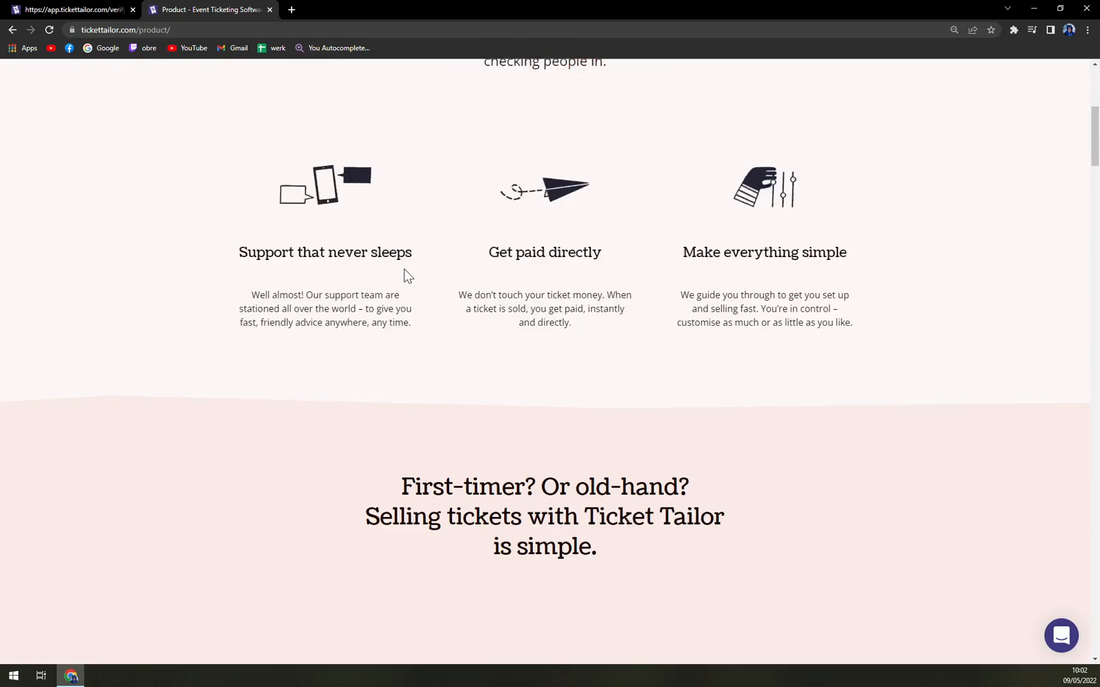
{"action": "scroll", "scroll_direction": "down", "scroll_amount": 3}
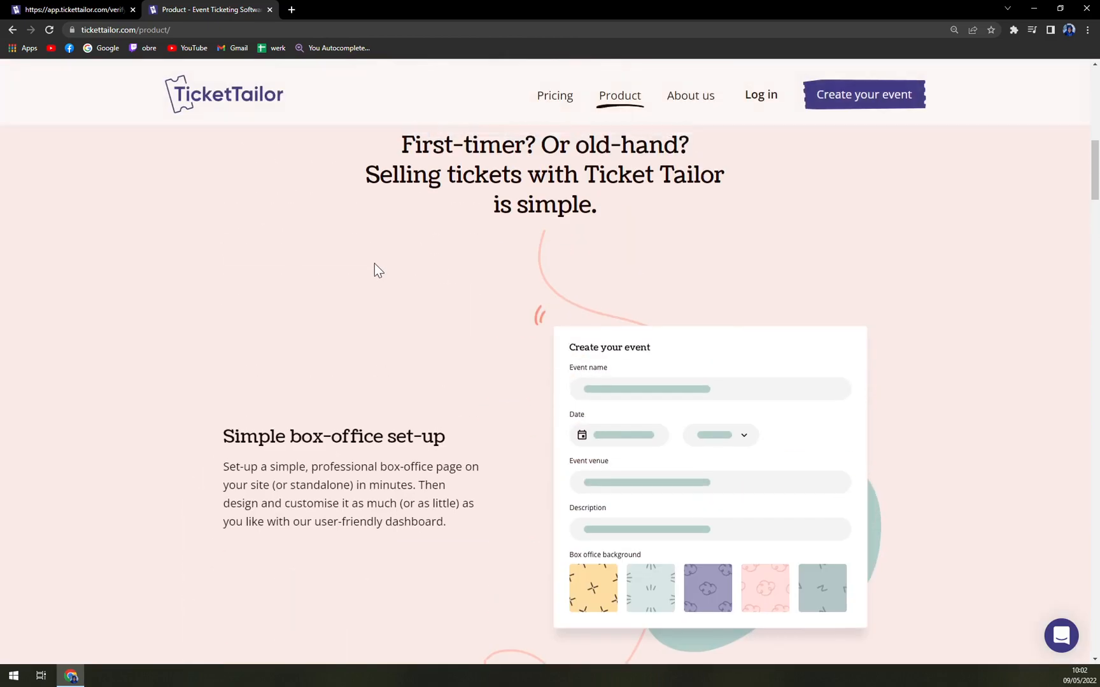
{"action": "scroll", "scroll_direction": "up", "scroll_amount": 3}
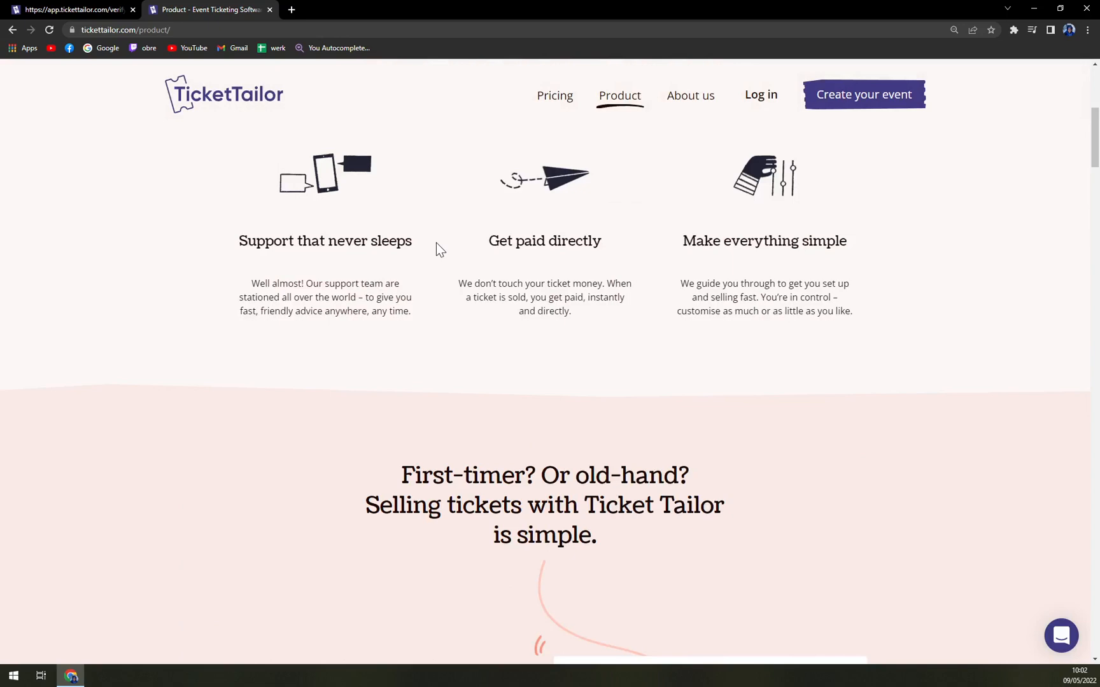
{"action": "mouse_move", "coordinate": [638, 248]}
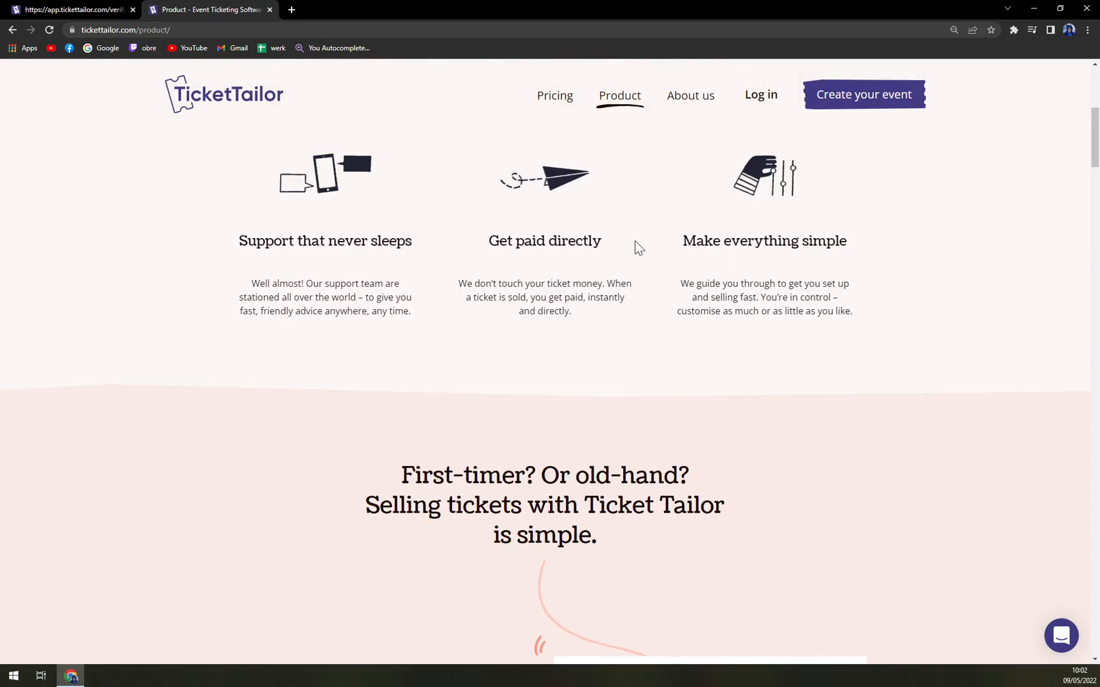
{"action": "scroll", "scroll_direction": "down", "scroll_amount": 3}
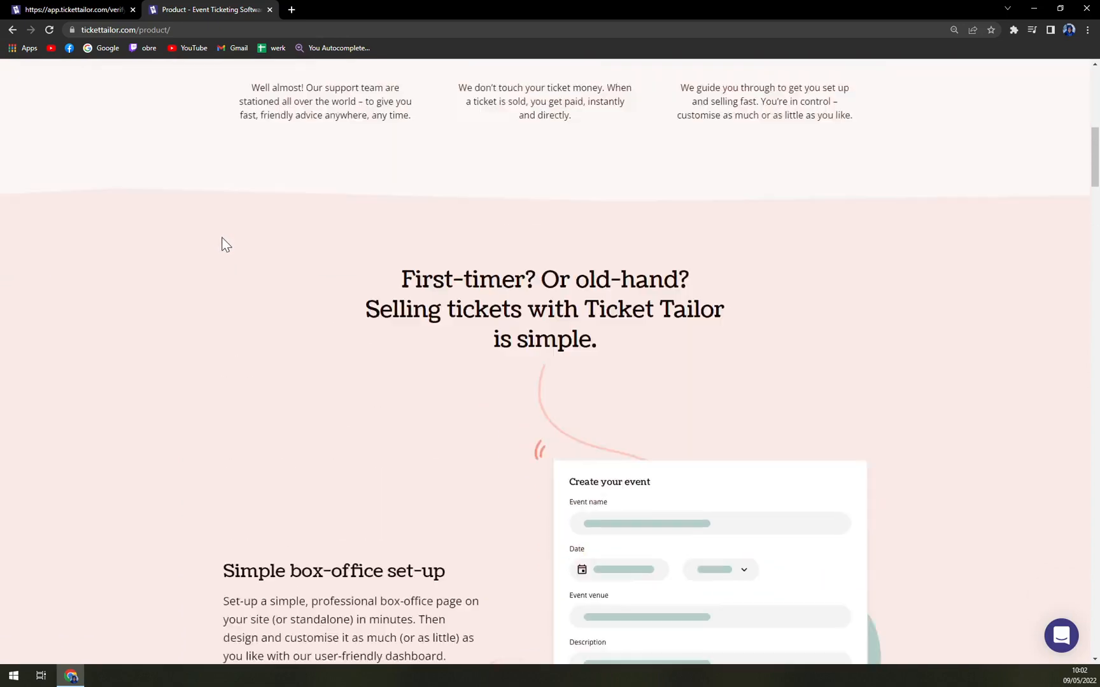
{"action": "scroll", "scroll_direction": "up", "scroll_amount": 3}
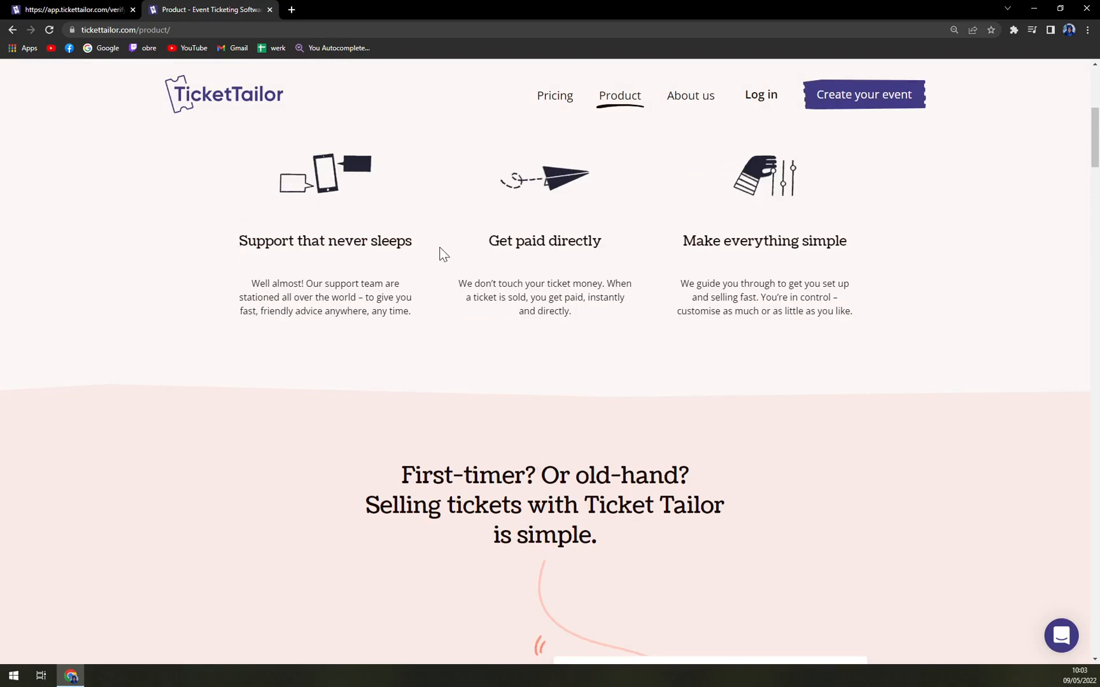
{"action": "scroll", "scroll_direction": "up", "scroll_amount": 3}
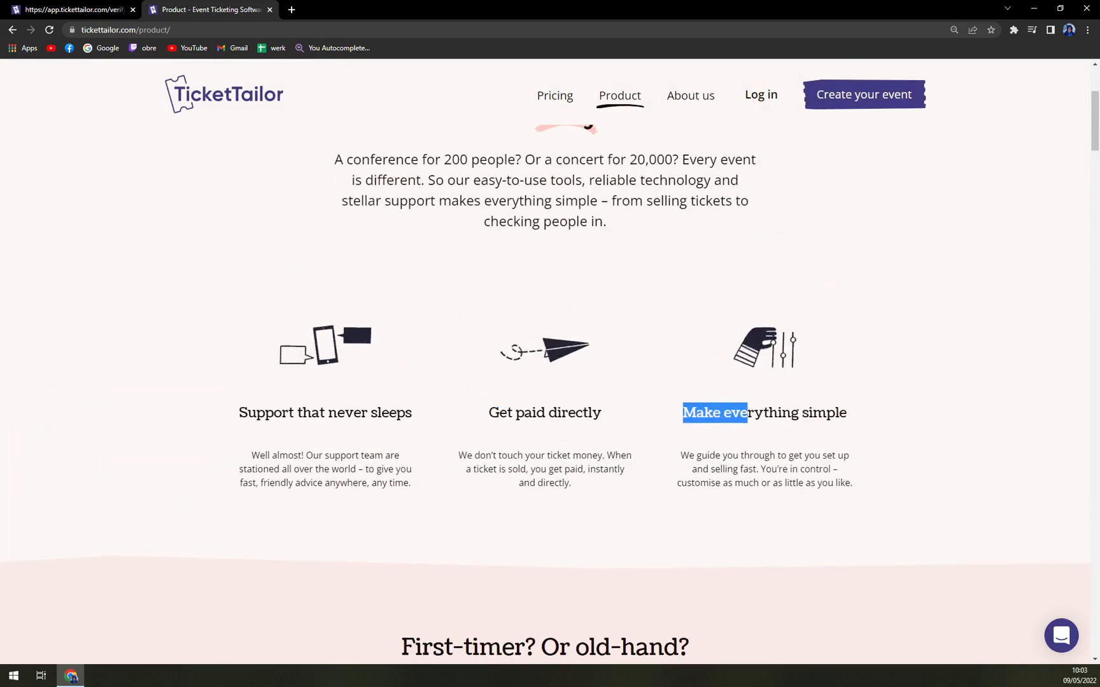
{"action": "scroll", "scroll_direction": "down", "scroll_amount": 3}
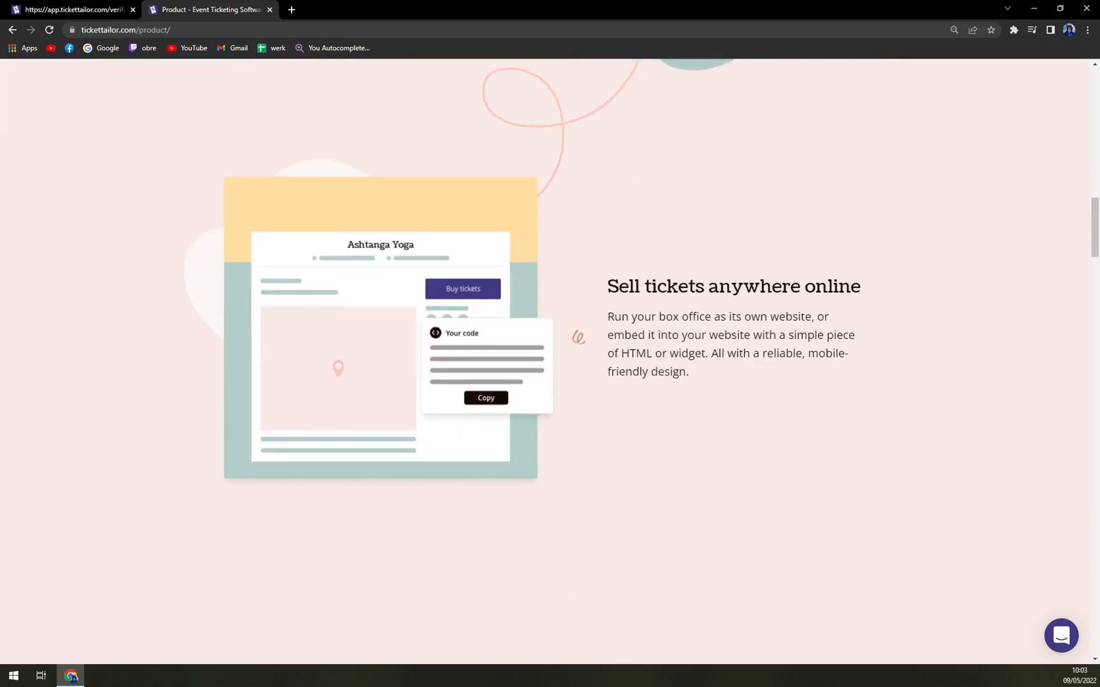
{"action": "scroll", "scroll_direction": "down", "scroll_amount": 3}
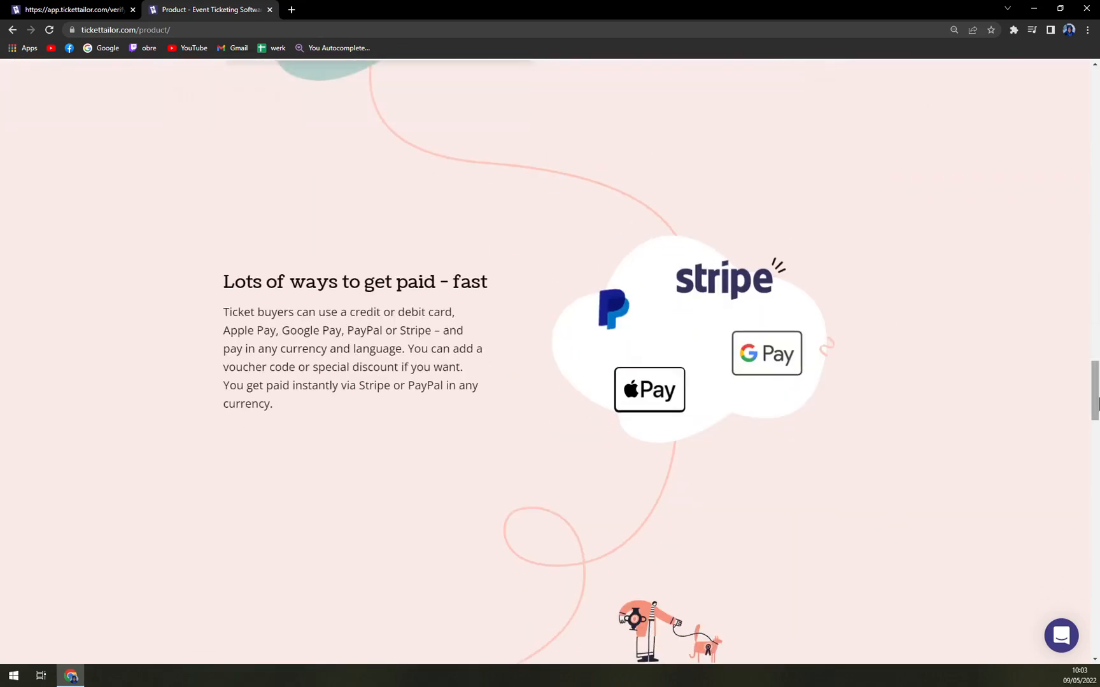
{"action": "scroll", "scroll_direction": "up", "scroll_amount": 3}
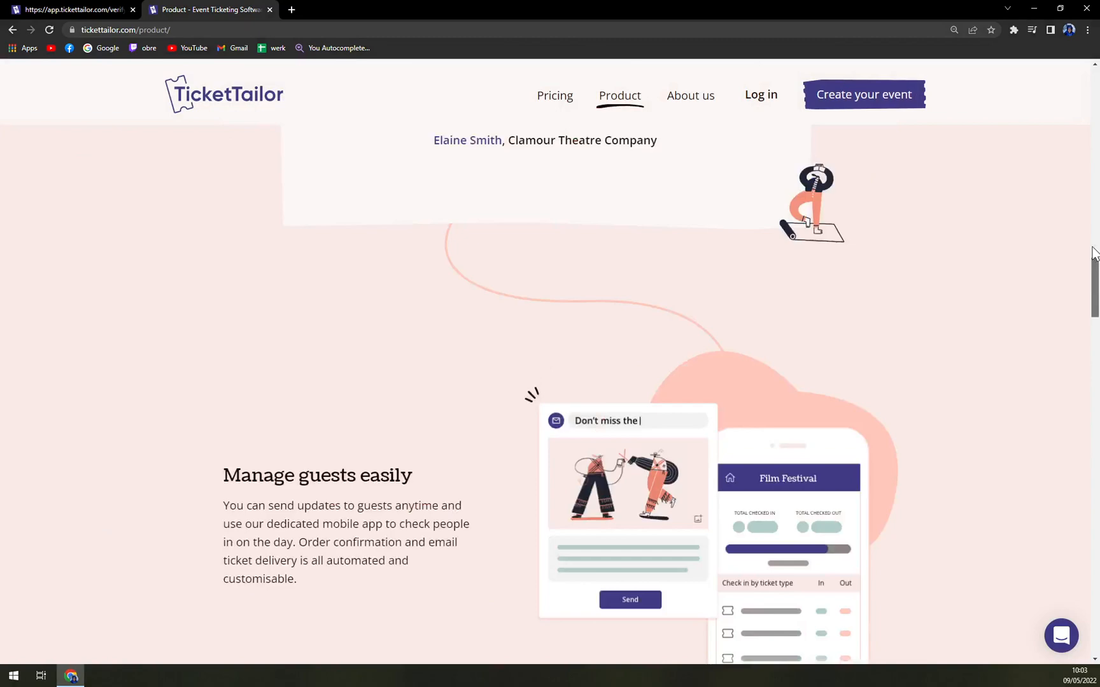
{"action": "scroll", "scroll_direction": "up", "scroll_amount": 3}
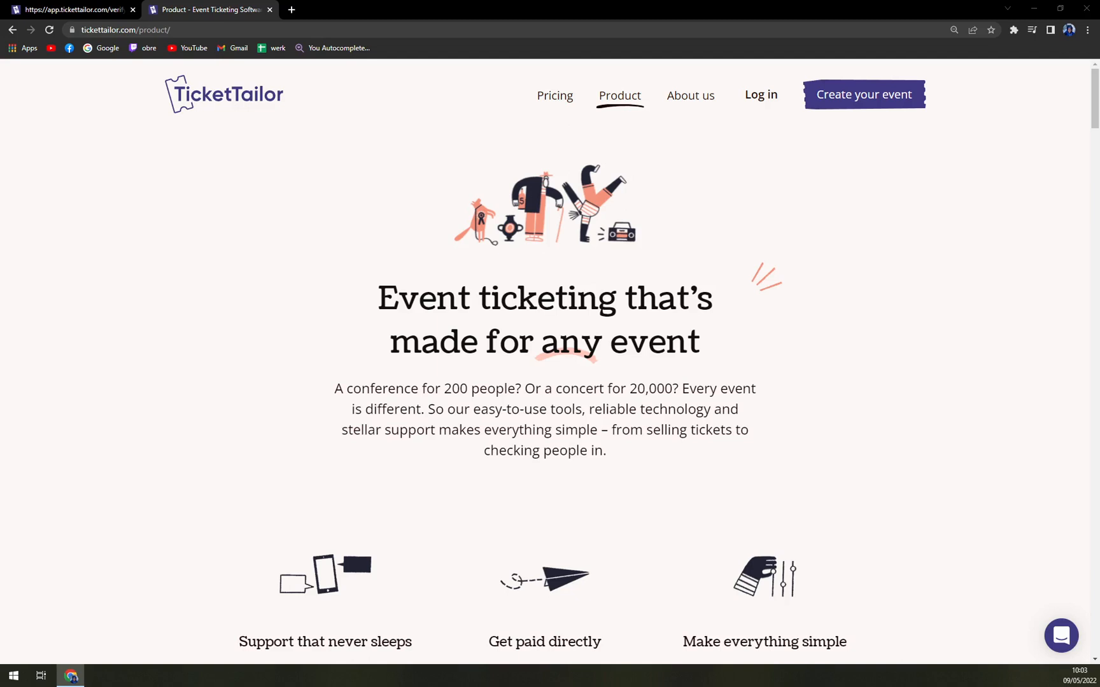
{"action": "mouse_move", "coordinate": [565, 176]}
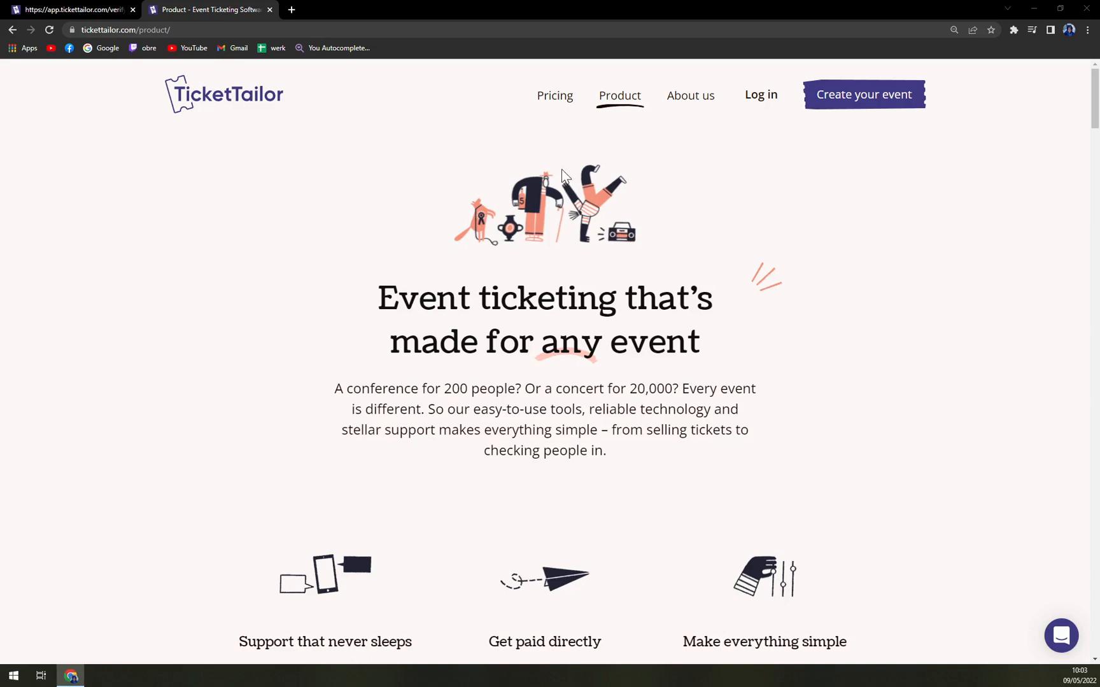
{"action": "mouse_move", "coordinate": [565, 177]}
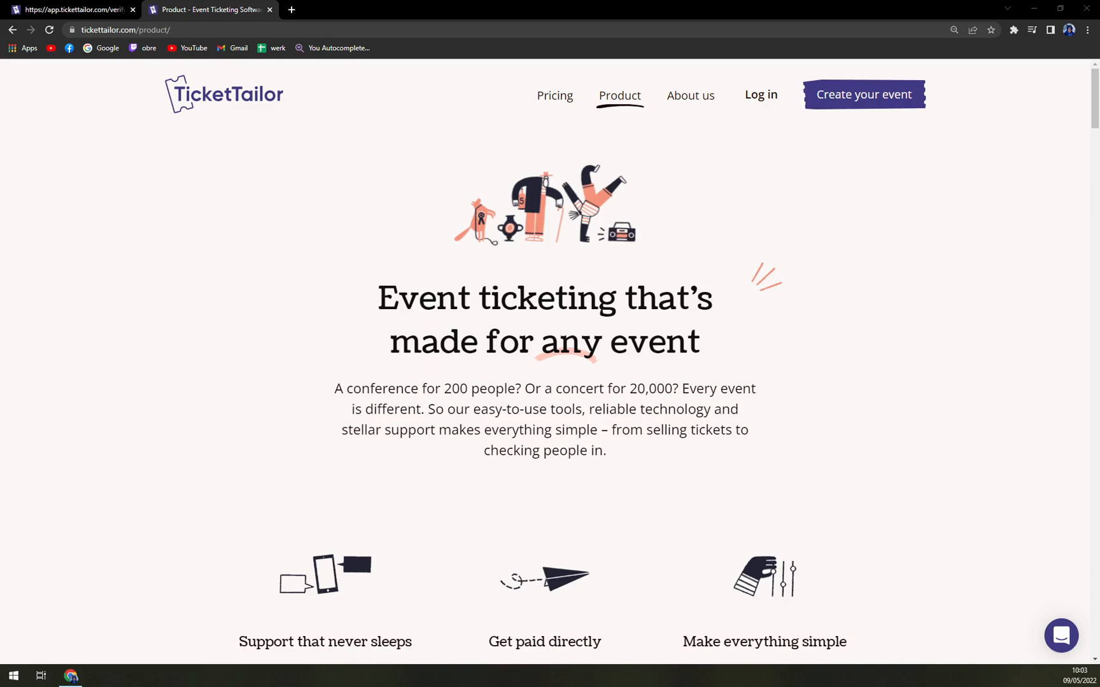
{"action": "mouse_move", "coordinate": [119, 7]}
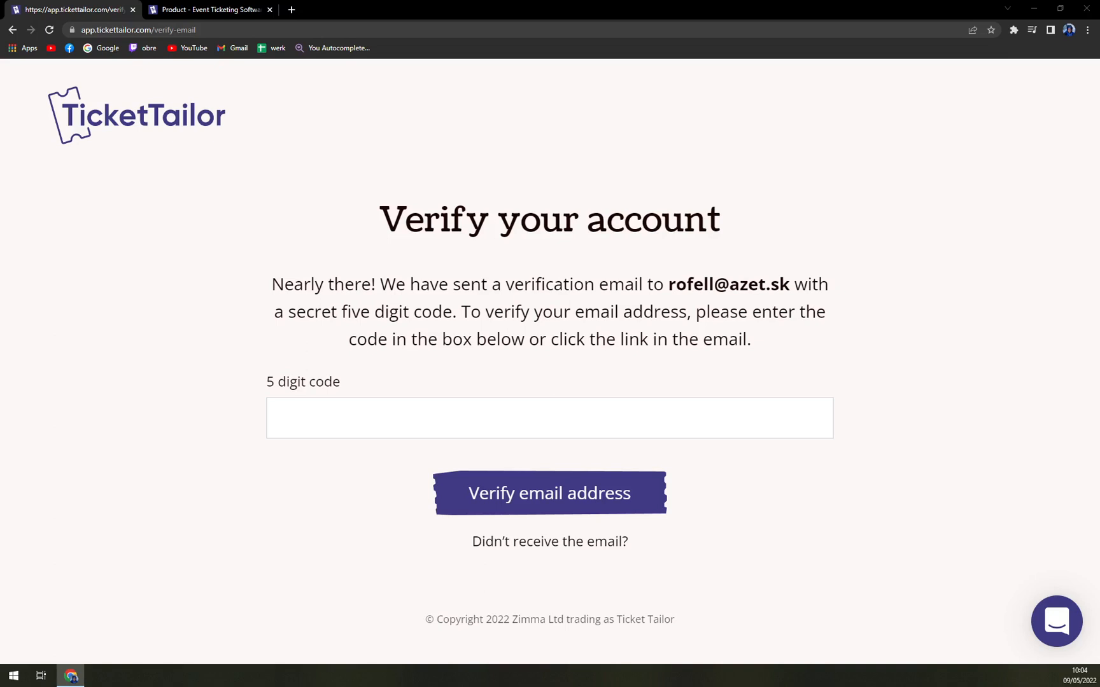
- Switch to the second browser tab showing the Product page
{"action": "left_click", "coordinate": [209, 9]}
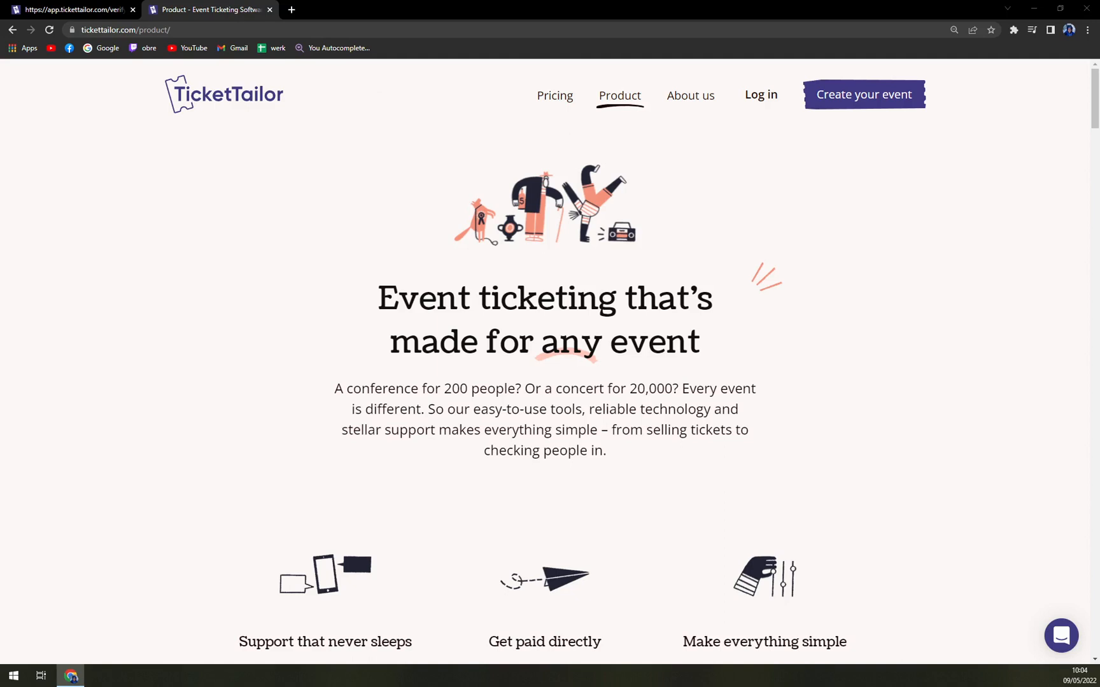
{"action": "mouse_move", "coordinate": [221, 214]}
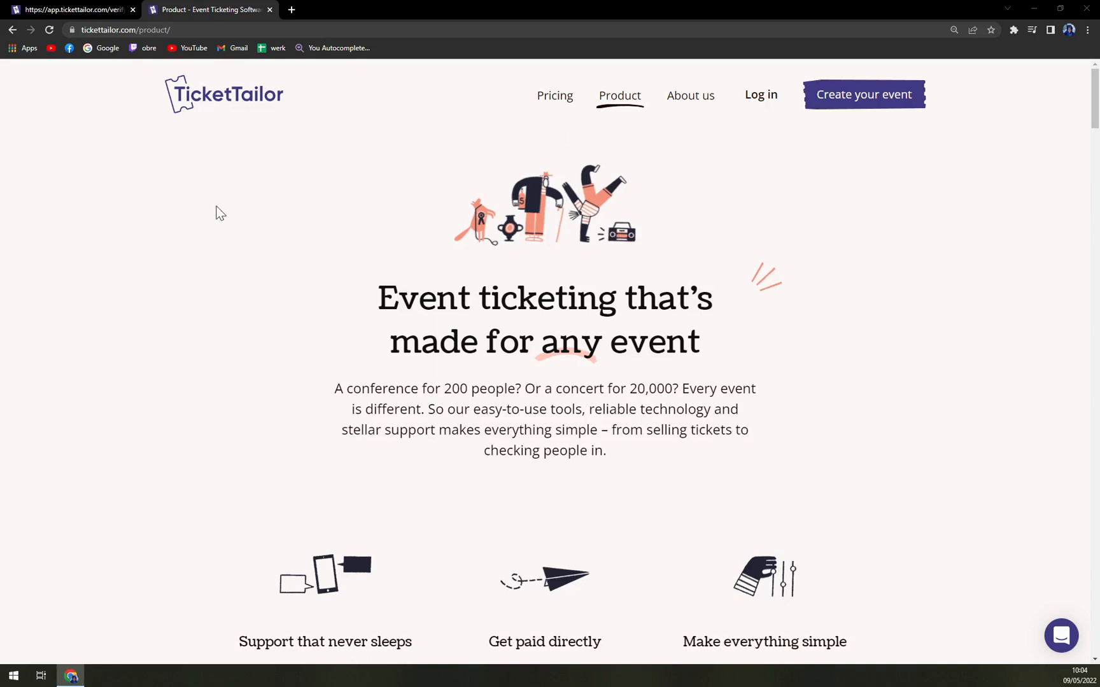
- Open About us and skim its company story, scrolling back to the top
{"action": "left_click", "coordinate": [690, 95]}
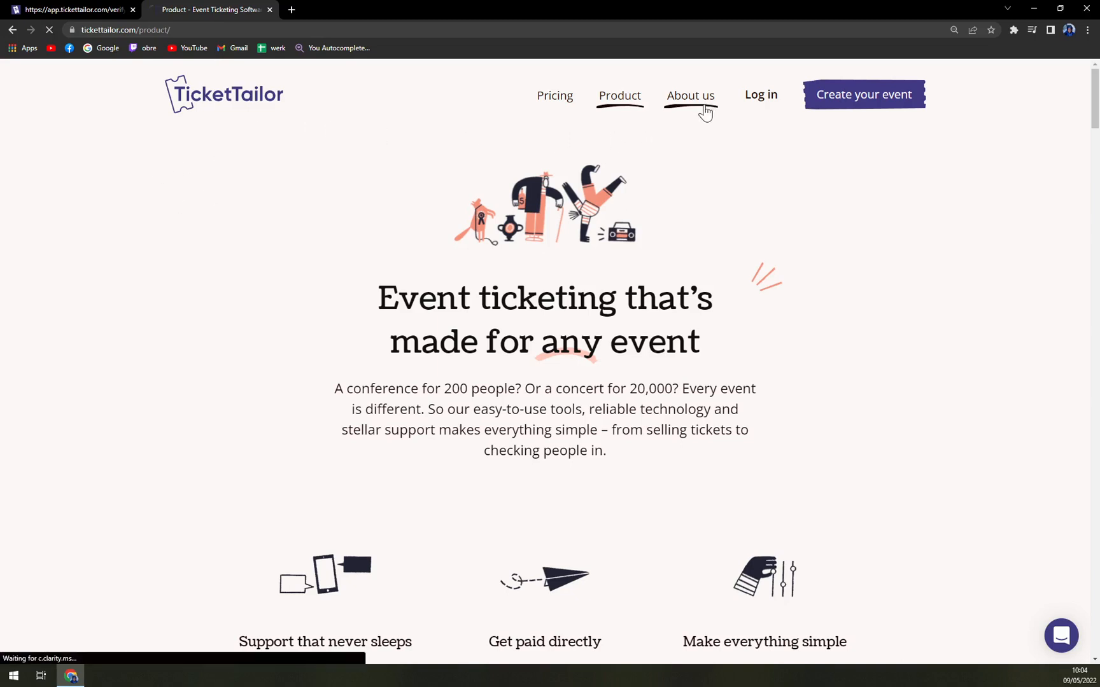
{"action": "left_click", "coordinate": [689, 95]}
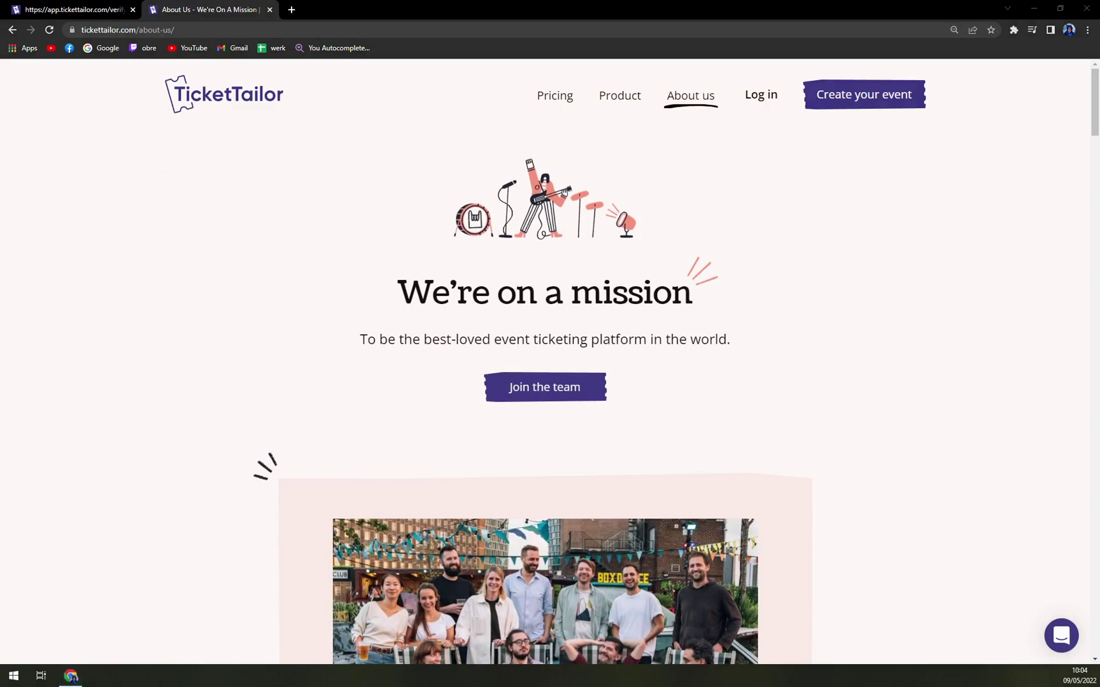
{"action": "scroll", "scroll_direction": "down", "scroll_amount": 3}
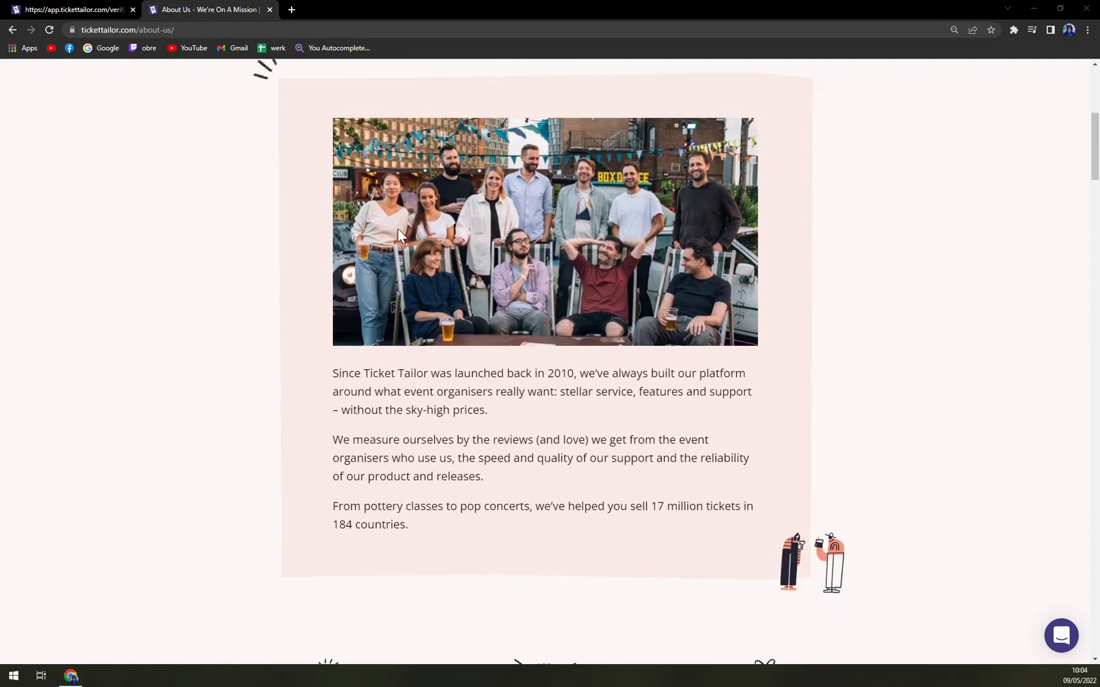
{"action": "scroll", "scroll_direction": "up", "scroll_amount": 3}
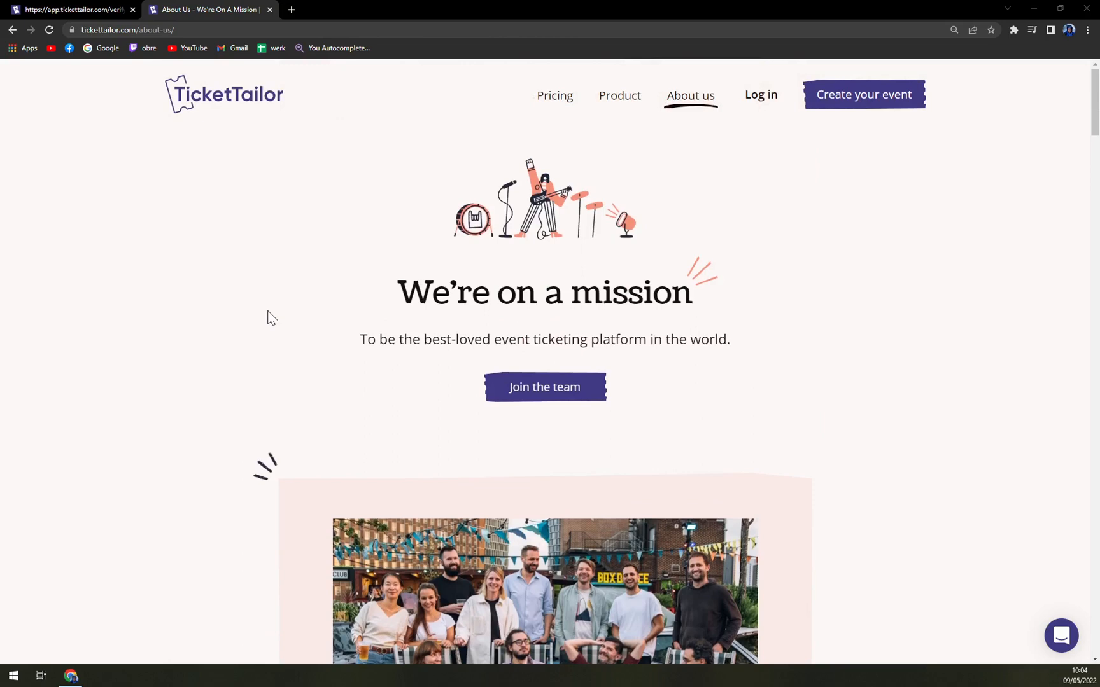
{"action": "left_click", "coordinate": [544, 386]}
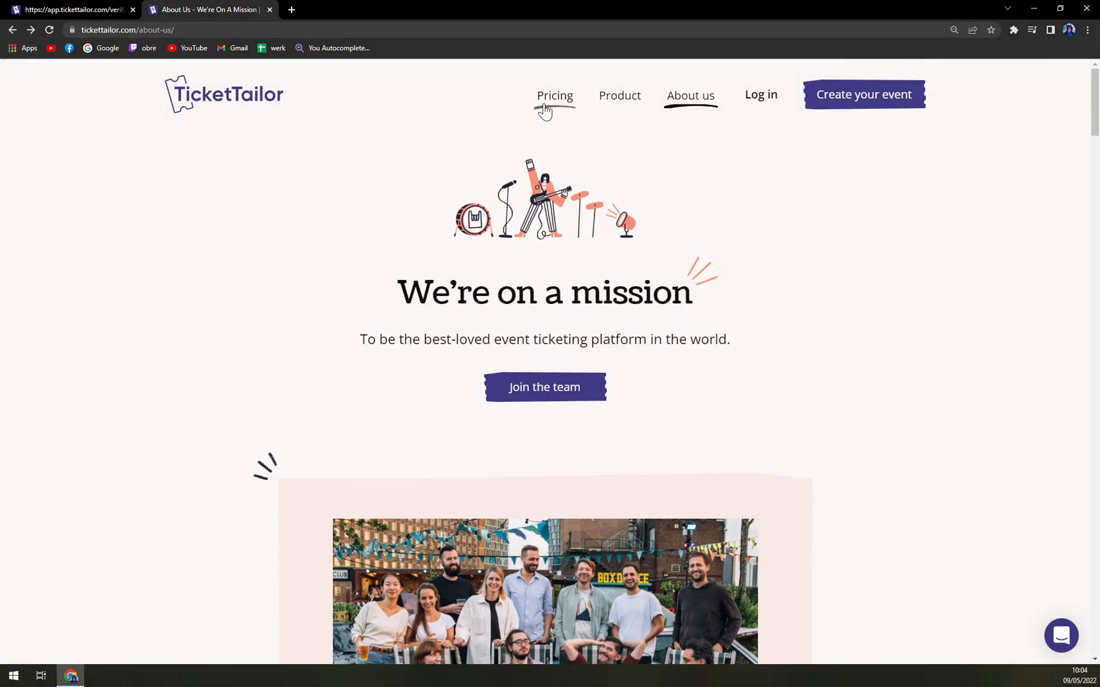
- Revisit Pricing and scroll the plans, then return to the verification tab
{"action": "left_click", "coordinate": [555, 96]}
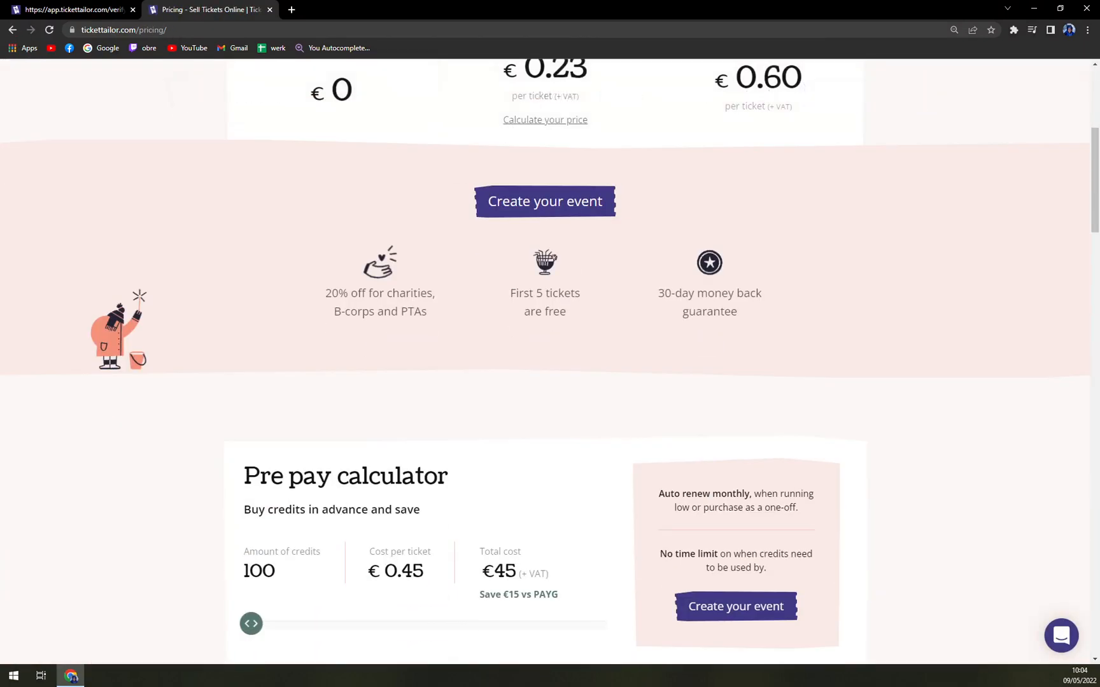
{"action": "scroll", "scroll_direction": "down", "scroll_amount": 3}
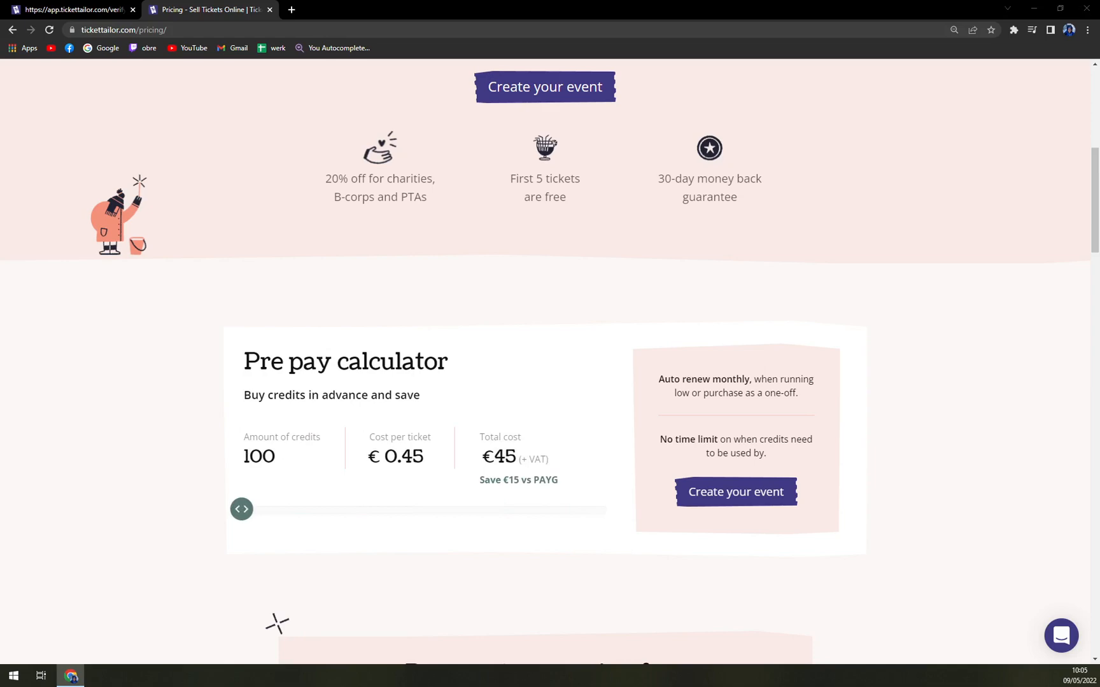
{"action": "mouse_move", "coordinate": [122, 426]}
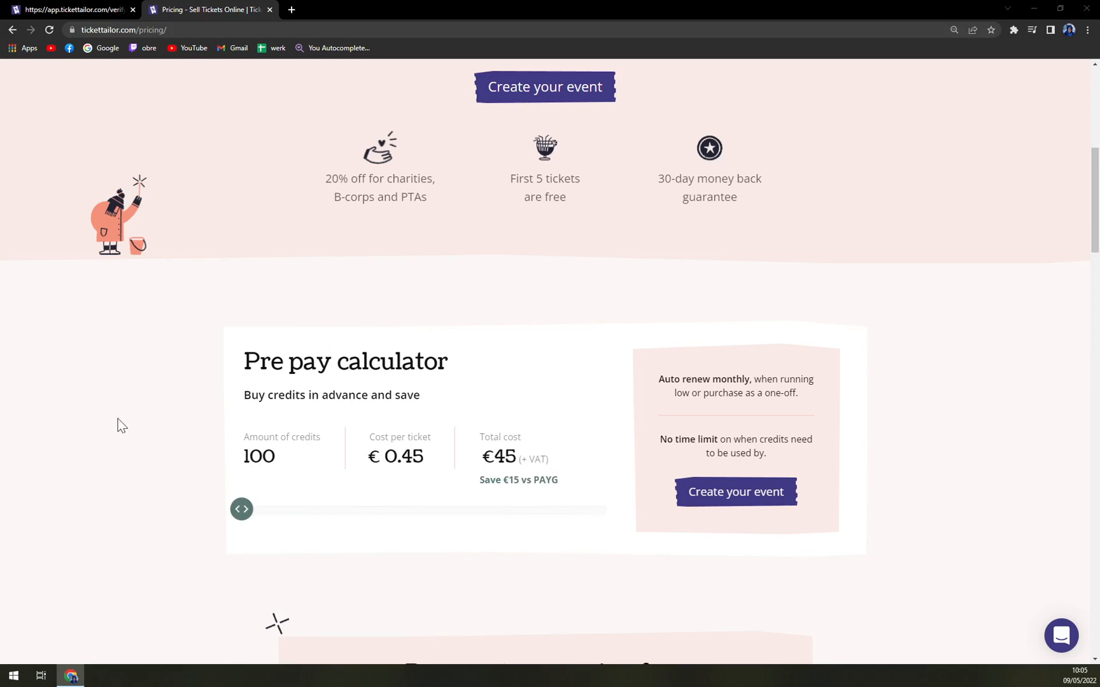
{"action": "scroll", "scroll_direction": "up", "scroll_amount": 3}
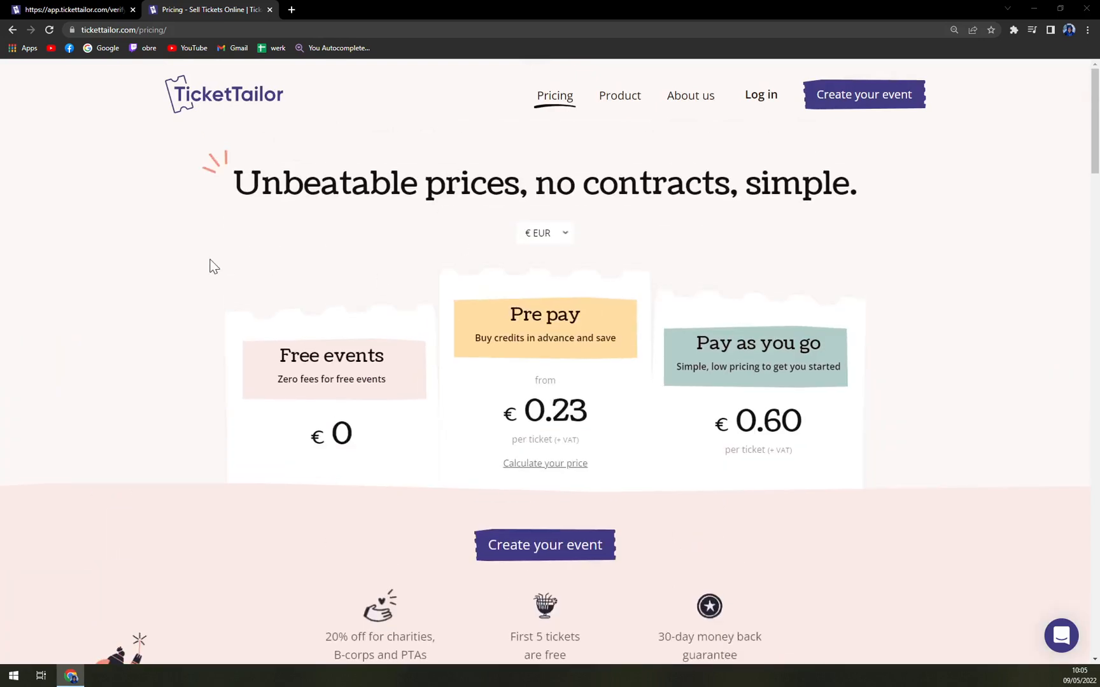
{"action": "mouse_move", "coordinate": [446, 232]}
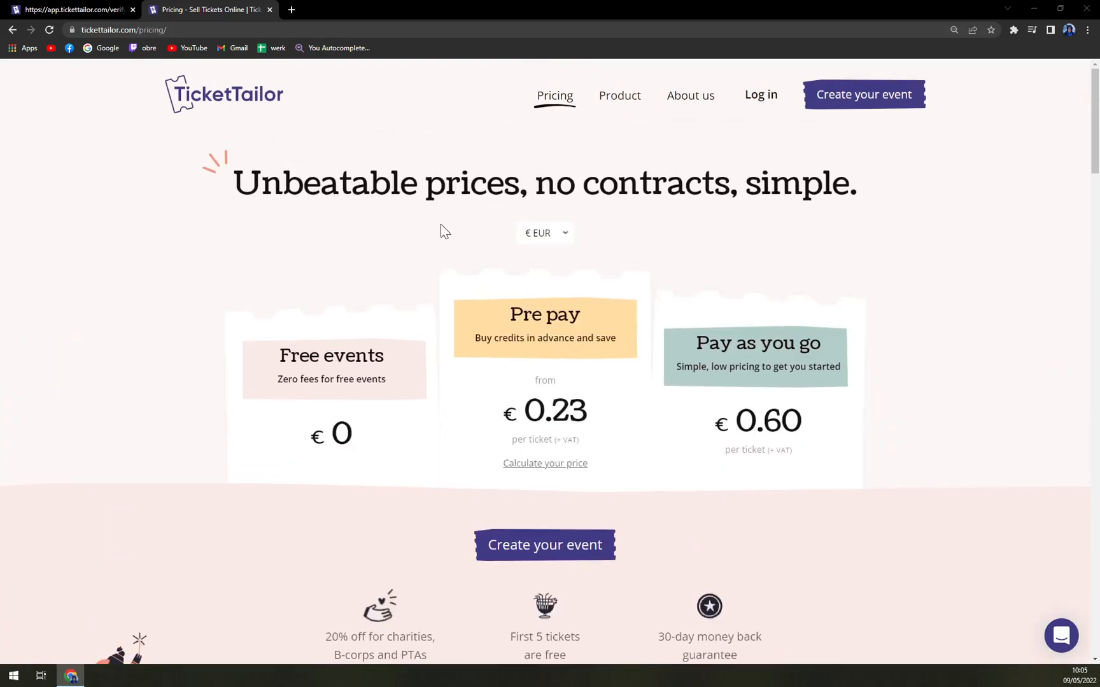
{"action": "mouse_move", "coordinate": [446, 232]}
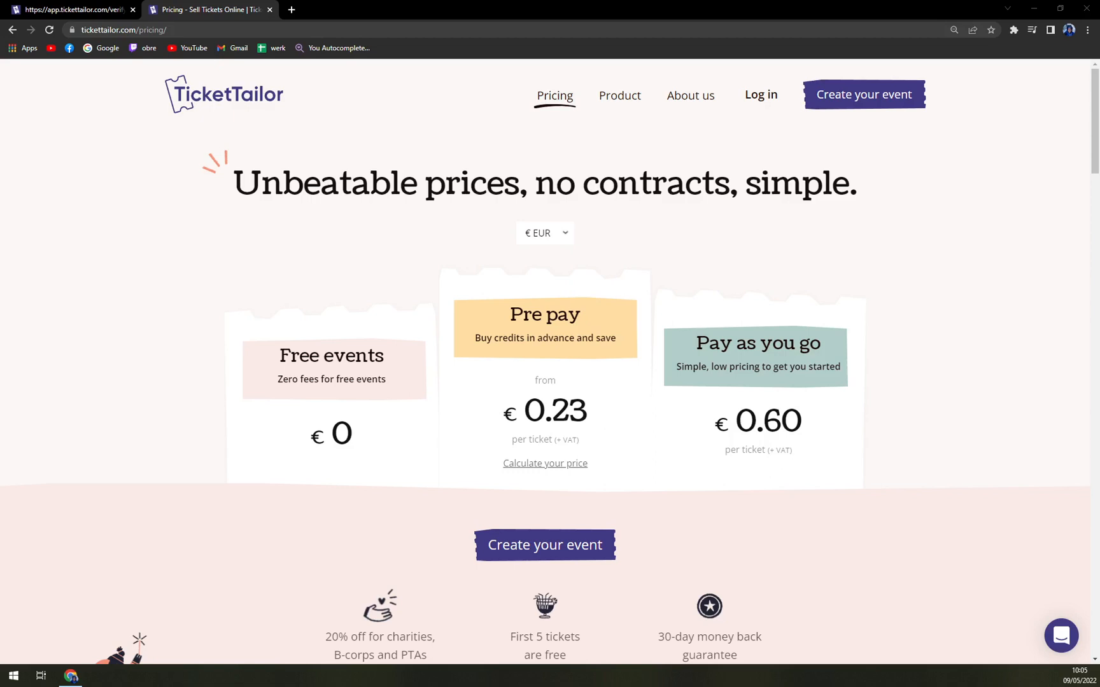
{"action": "mouse_move", "coordinate": [97, 47]}
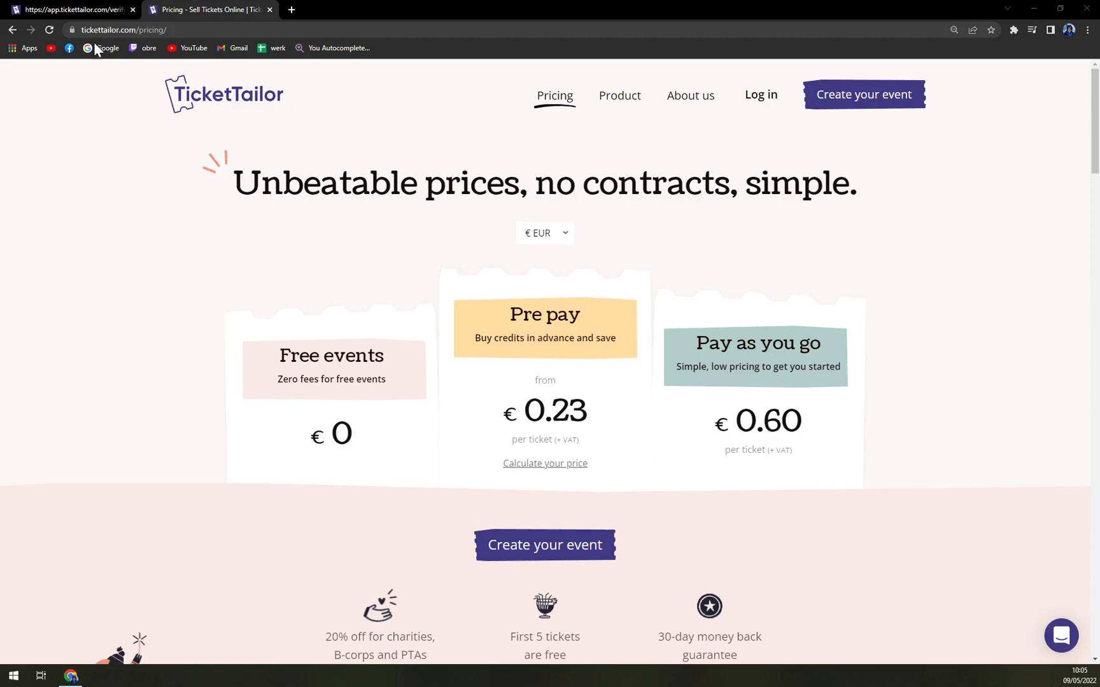
{"action": "mouse_move", "coordinate": [168, 191]}
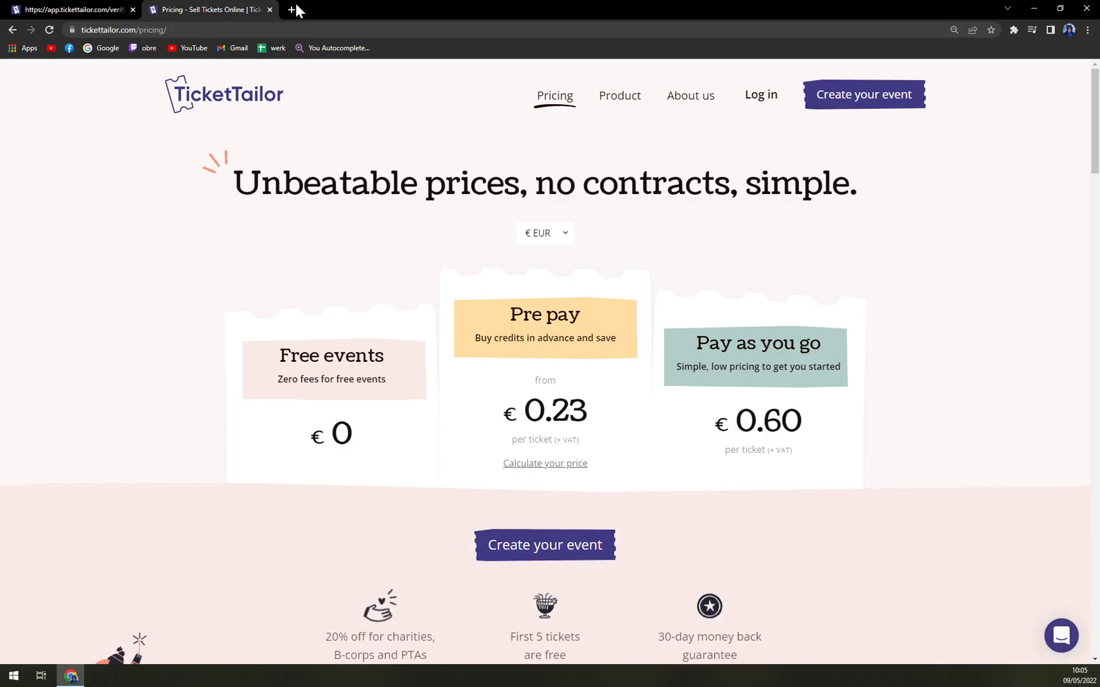
{"action": "left_click", "coordinate": [70, 9]}
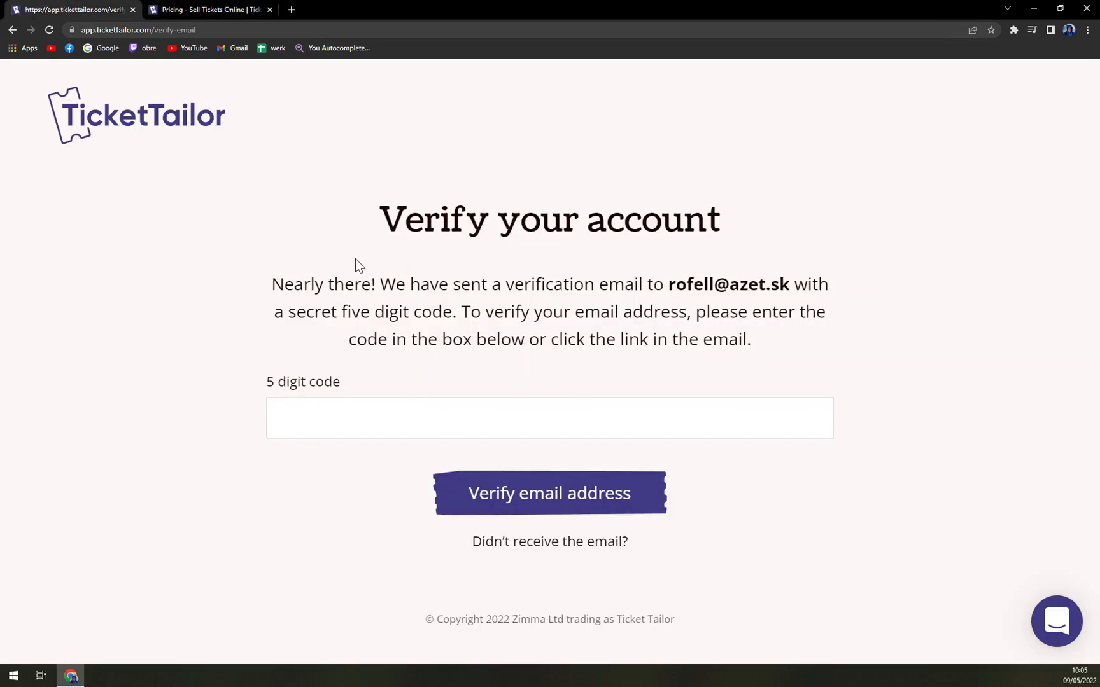